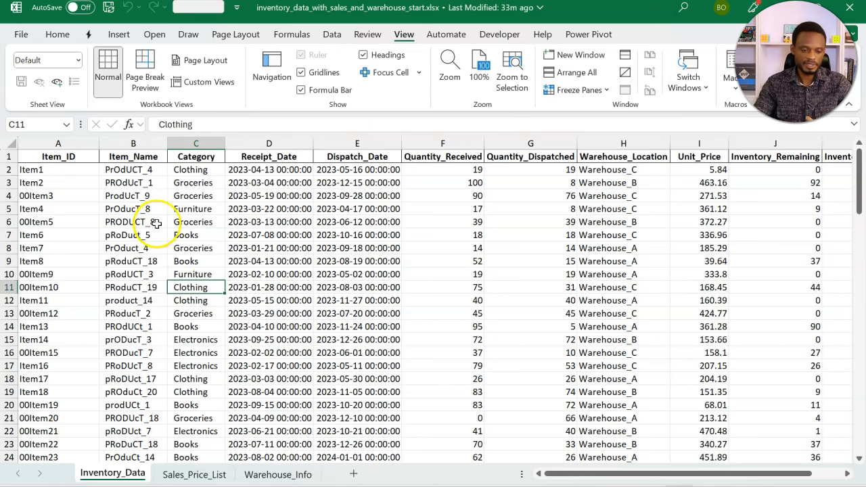
Browse the inventory, warehouse and sales price sheets, then return to the inventory data.
click(133, 208)
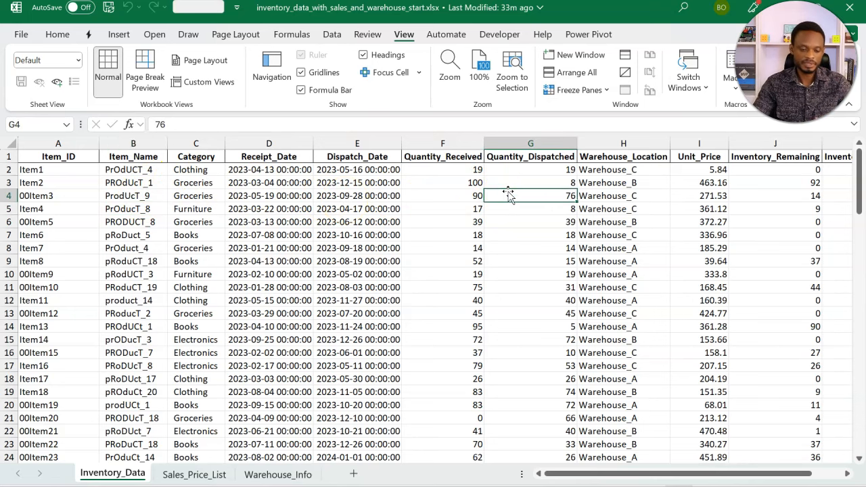
click(195, 473)
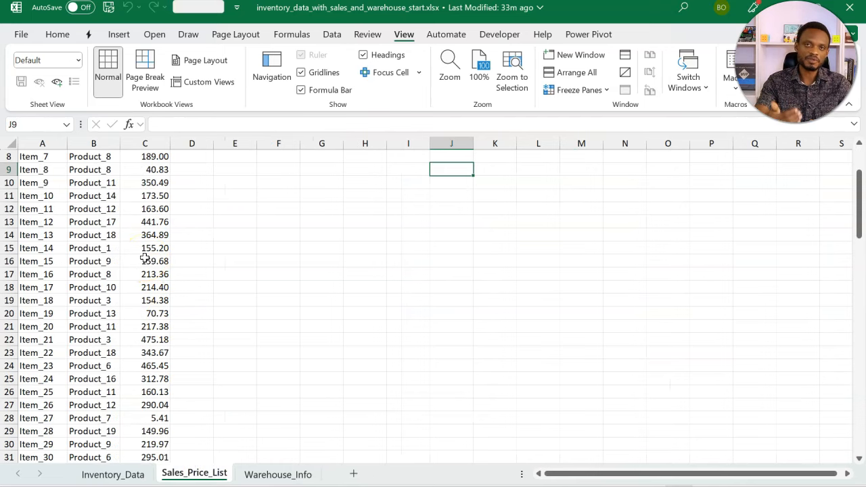
mouse_move(297, 351)
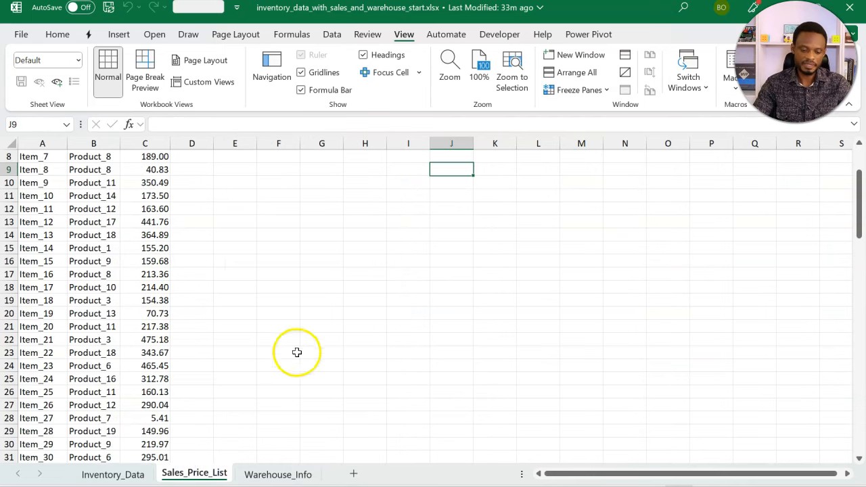
click(277, 472)
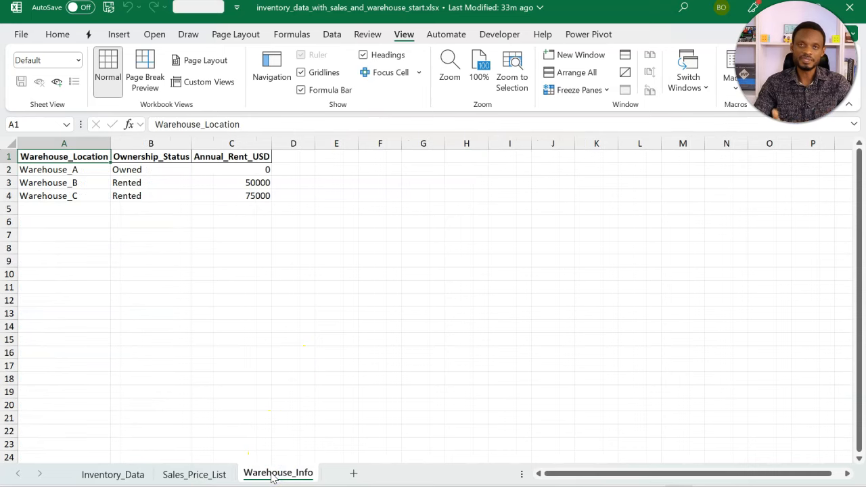
click(194, 473)
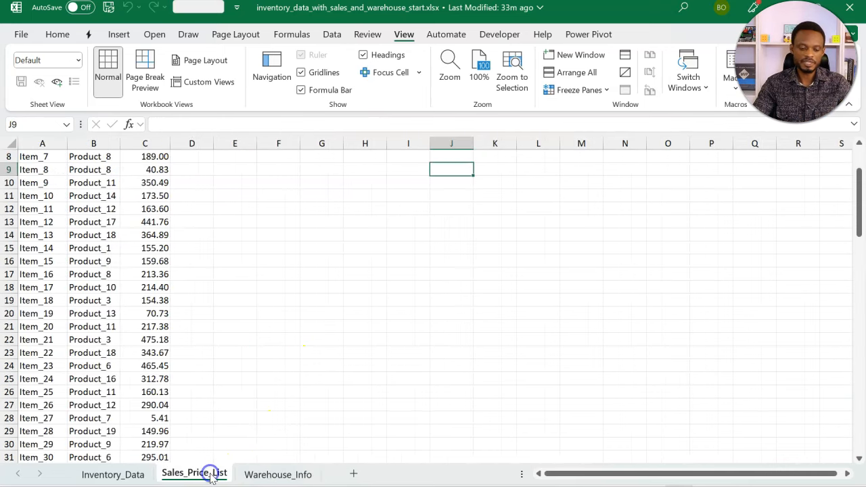
click(277, 474)
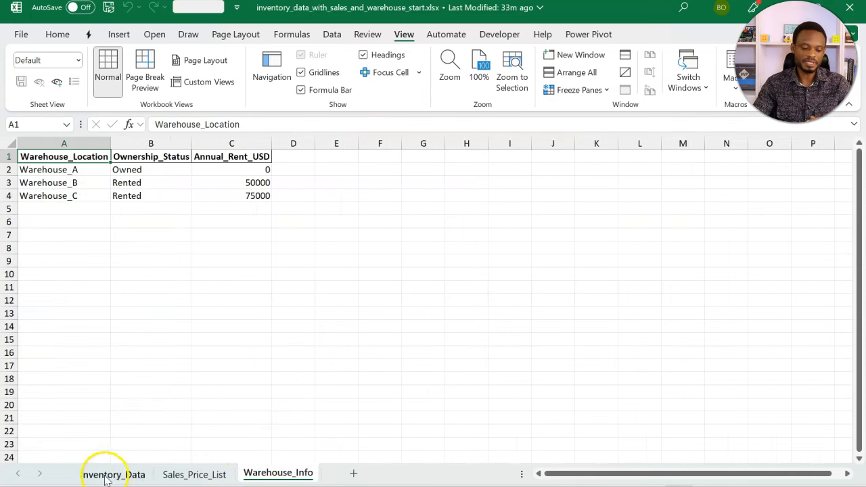
click(114, 473)
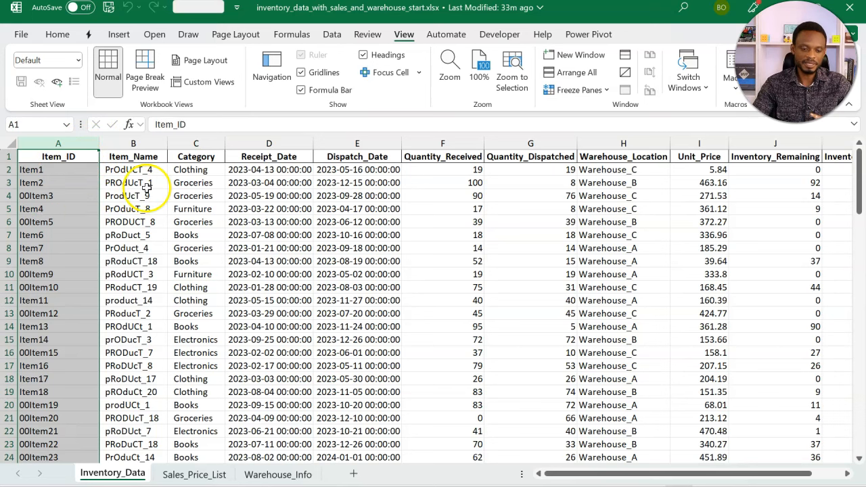
mouse_move(358, 55)
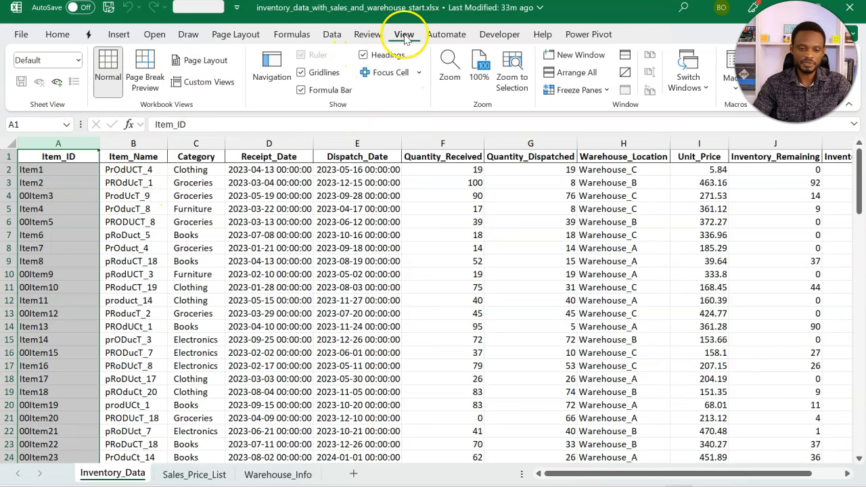
mouse_move(404, 35)
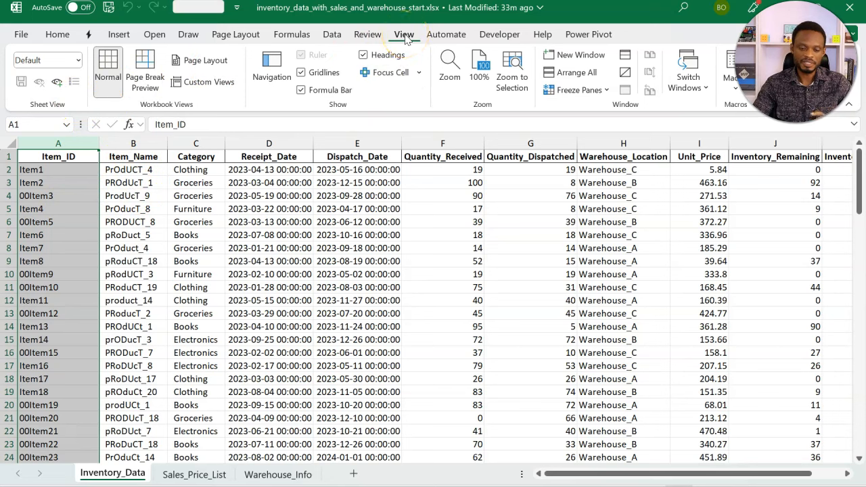
mouse_move(385, 73)
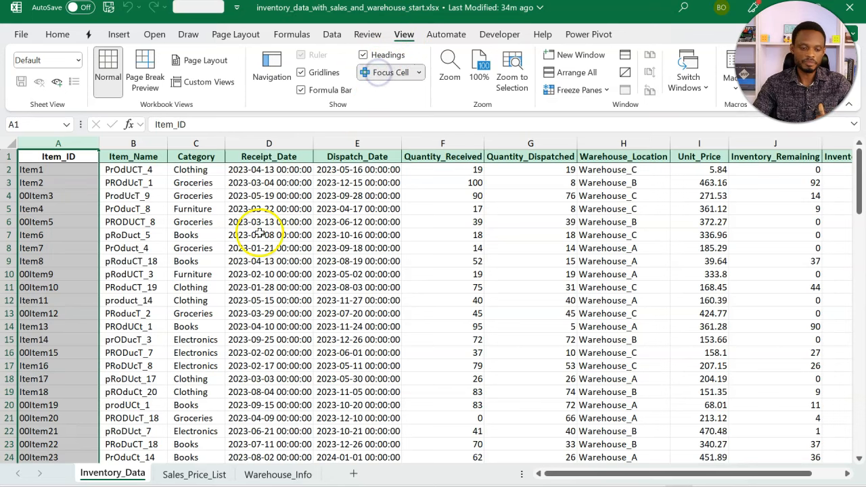
Enable Focus Cell and inspect inconsistent item IDs, mixed-case names and a receipt date with time.
click(132, 222)
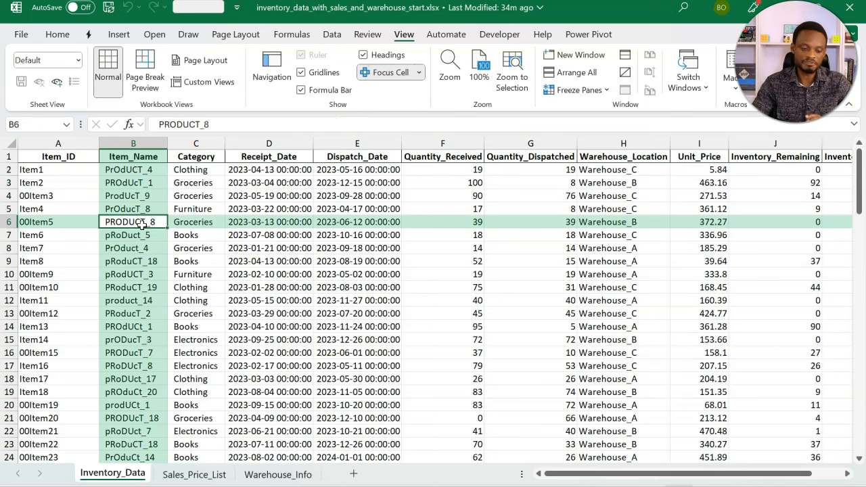
click(57, 208)
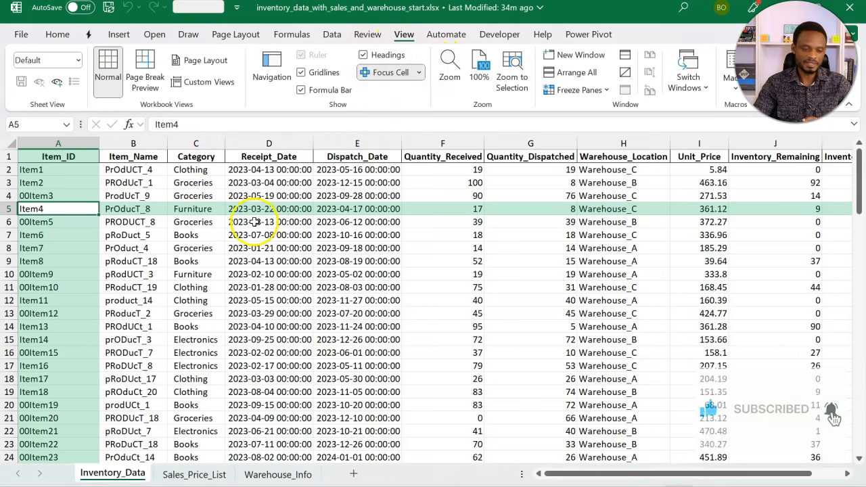
click(57, 182)
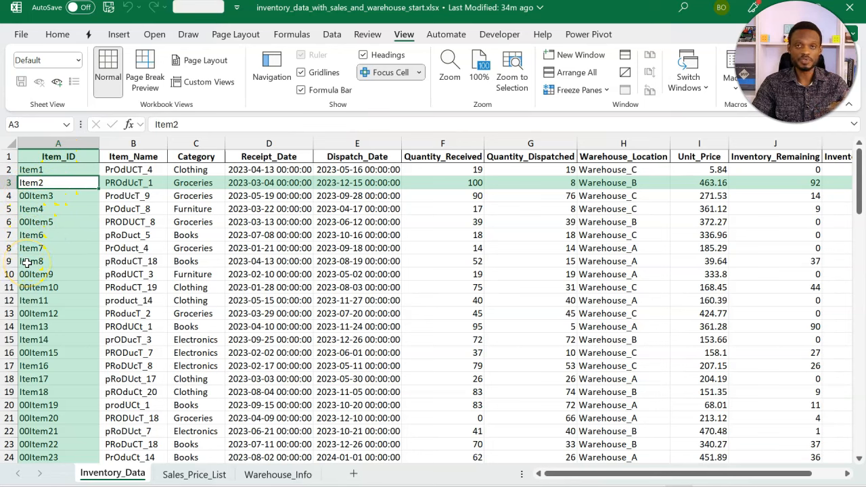
click(132, 208)
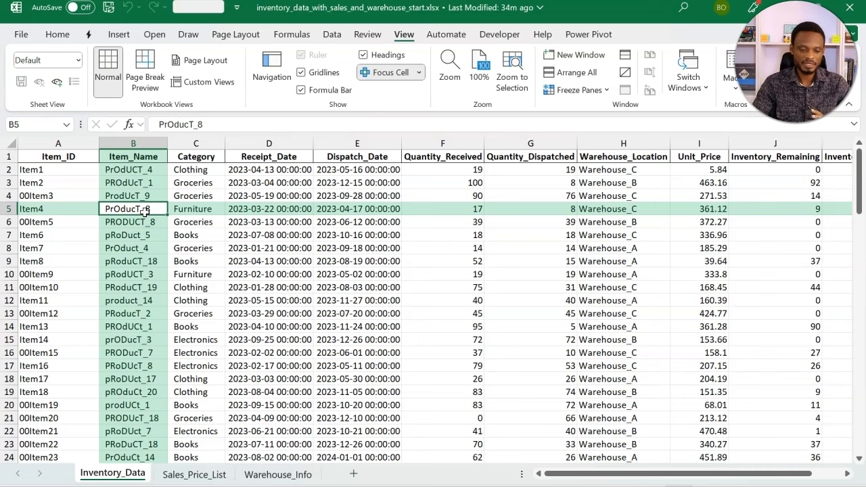
click(270, 208)
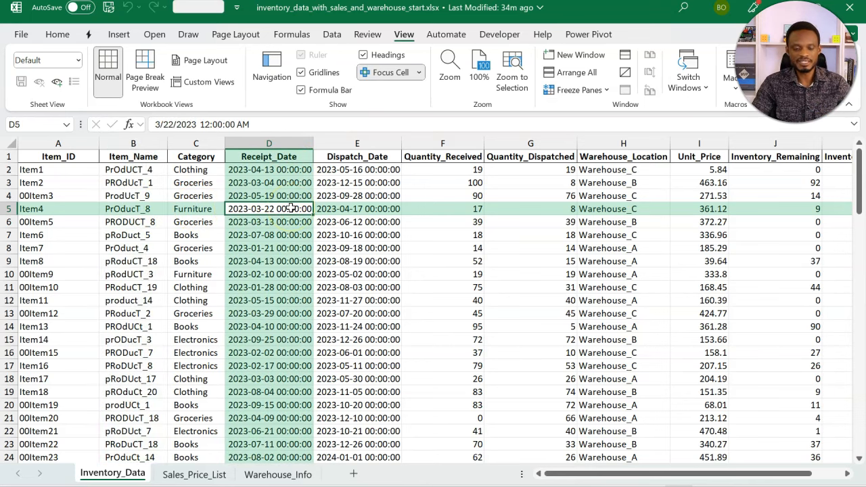
click(357, 194)
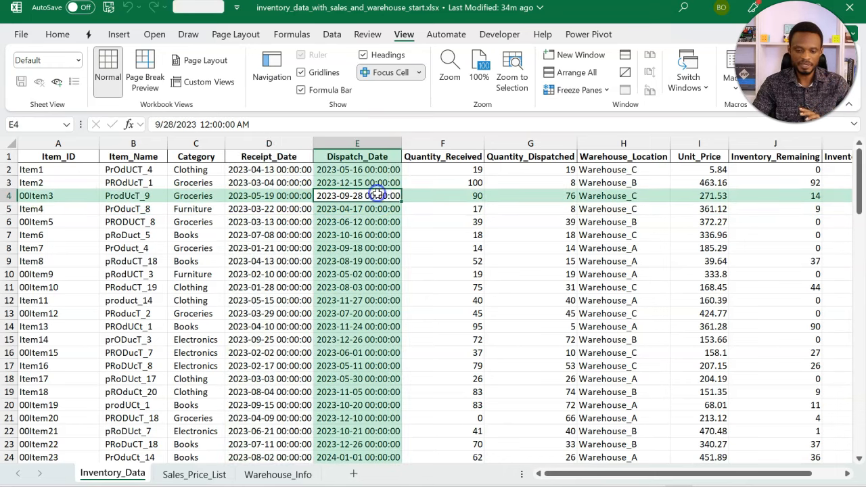
mouse_move(258, 280)
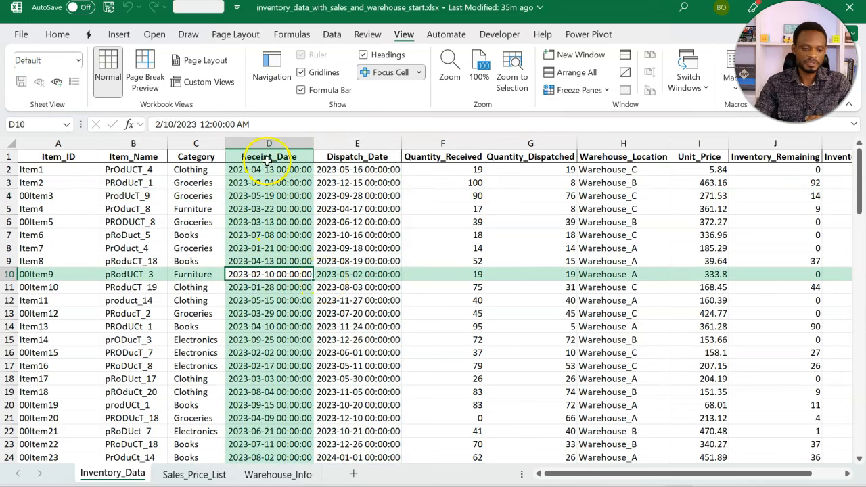
Turn the inventory data into a table named Inventory.
click(119, 34)
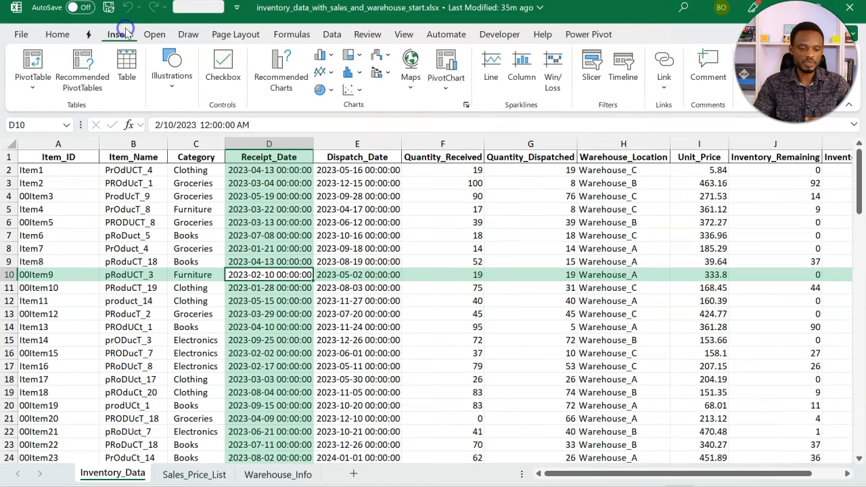
mouse_move(127, 68)
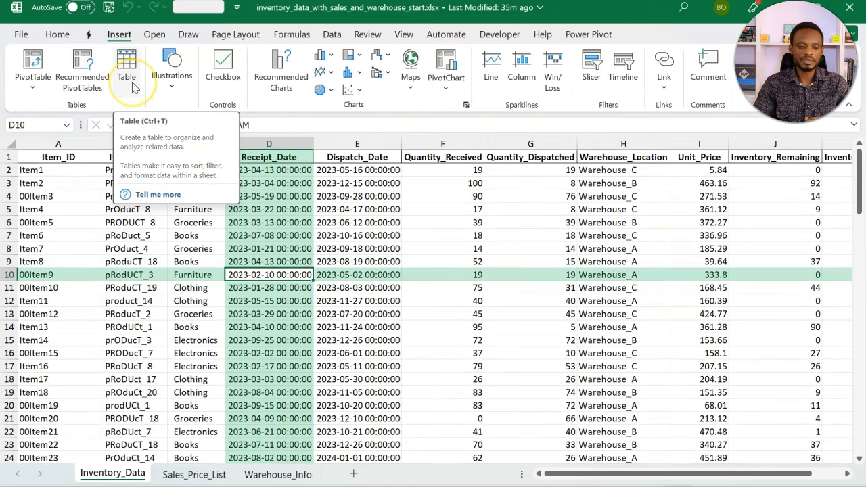
click(127, 65)
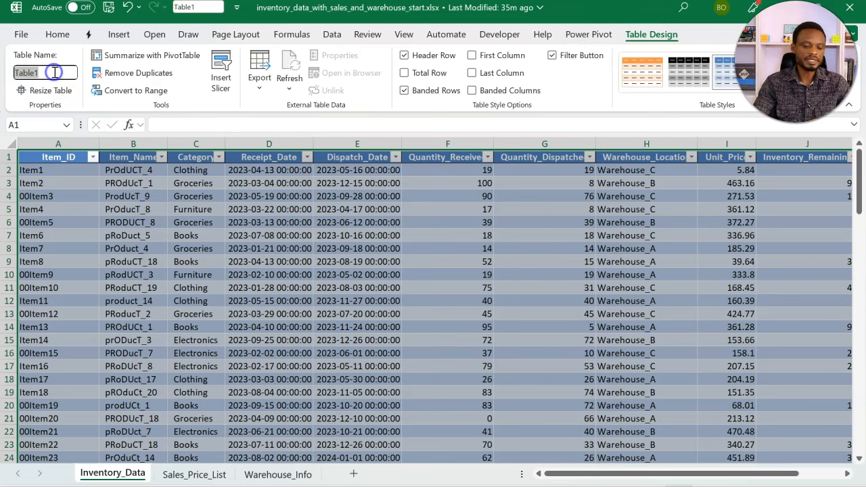
text(Inventory)
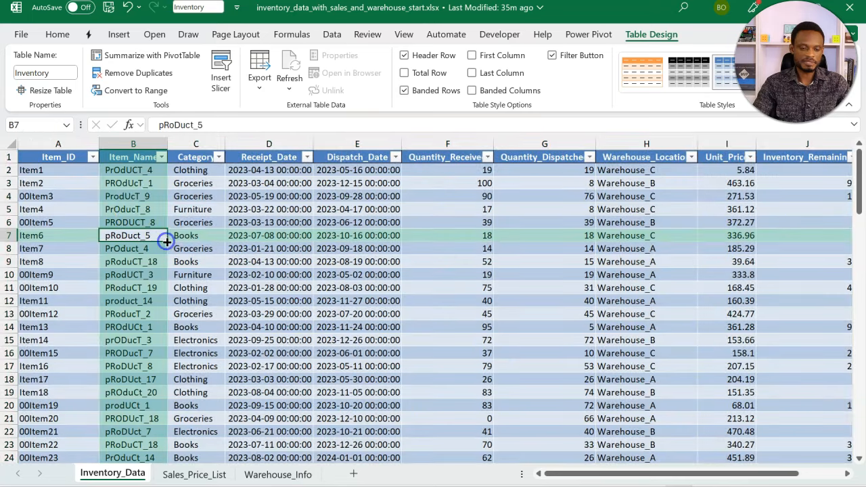
Turn the sales price list into a table named Price.
click(195, 473)
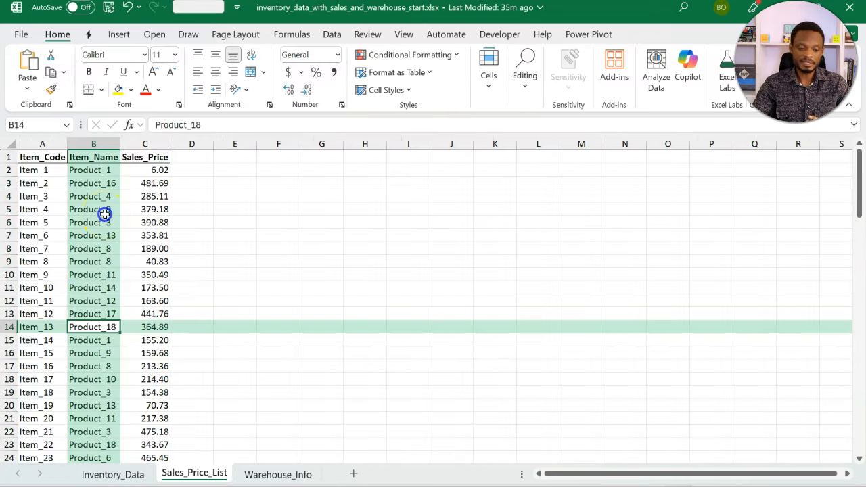
click(395, 73)
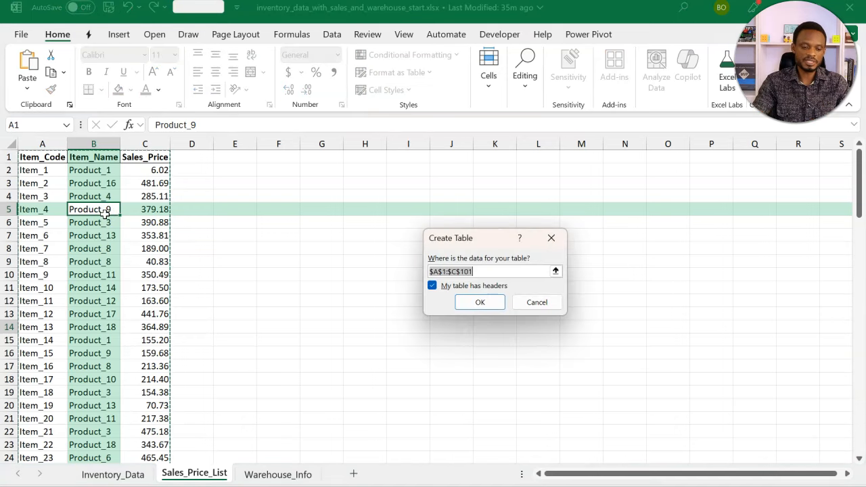
click(479, 302)
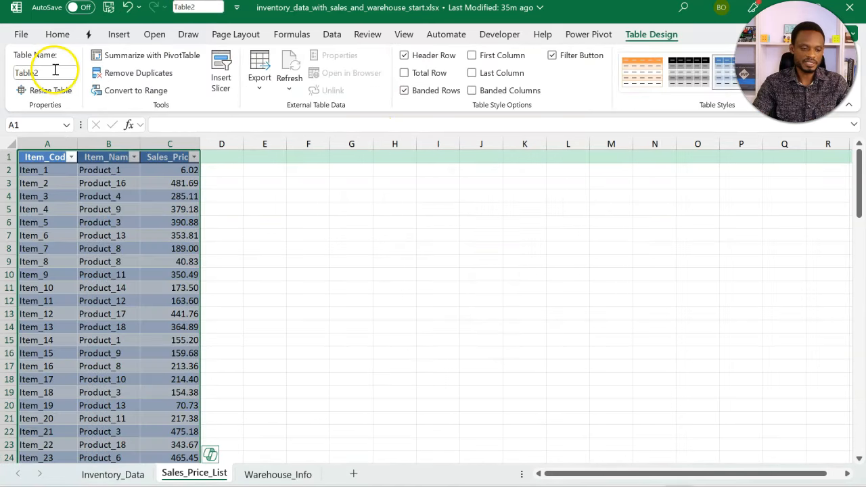
text(Prices)
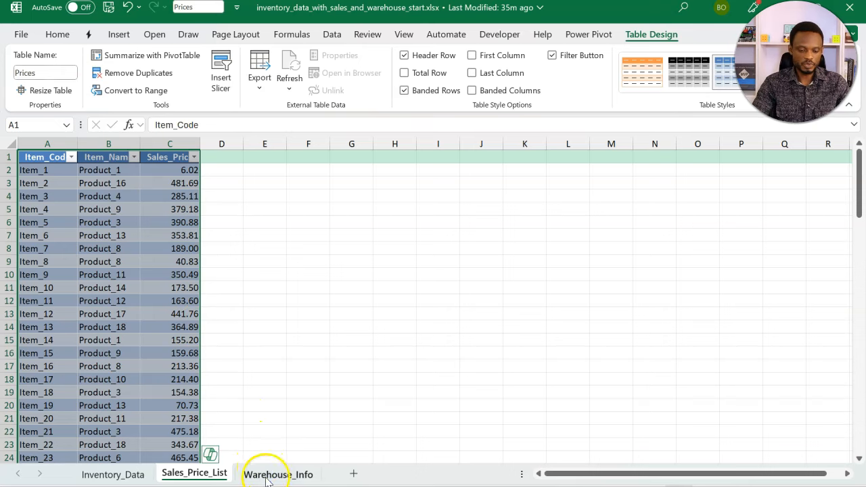
Turn the warehouse information into a table and return to the inventory sheet.
click(279, 474)
text(Warehou)
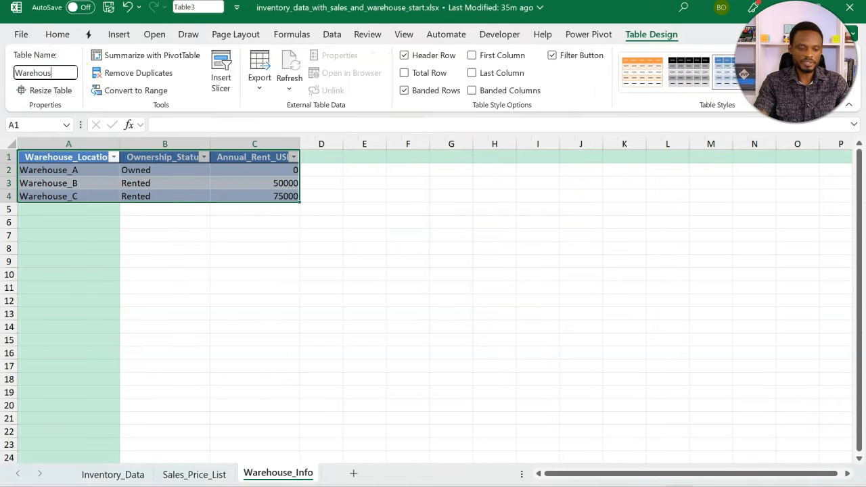
click(165, 300)
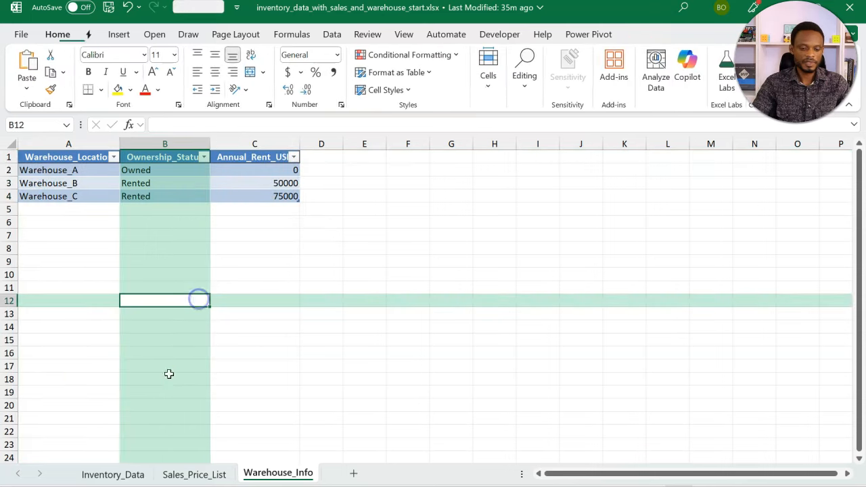
click(113, 474)
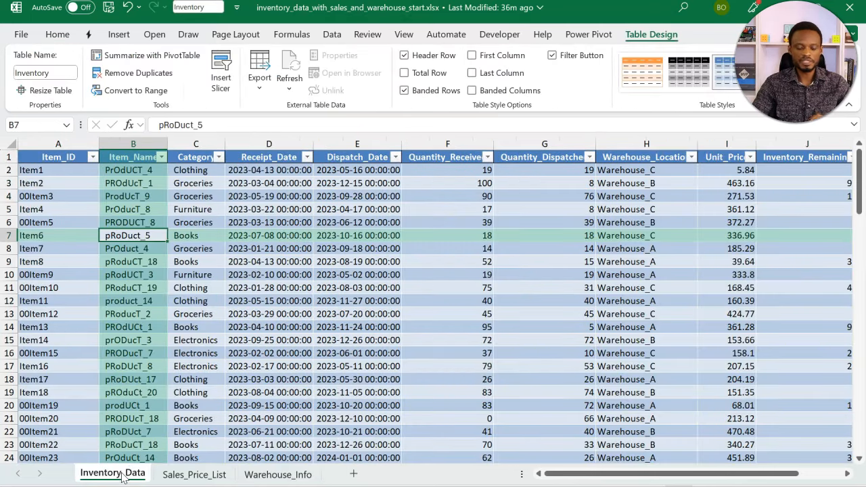
Select the Inventory table and go to the Data tab to launch Power Query Editor.
click(195, 326)
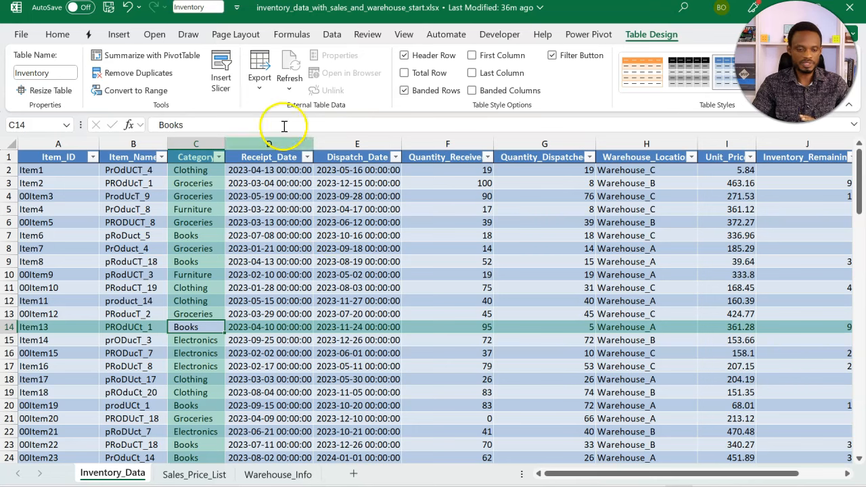
click(333, 33)
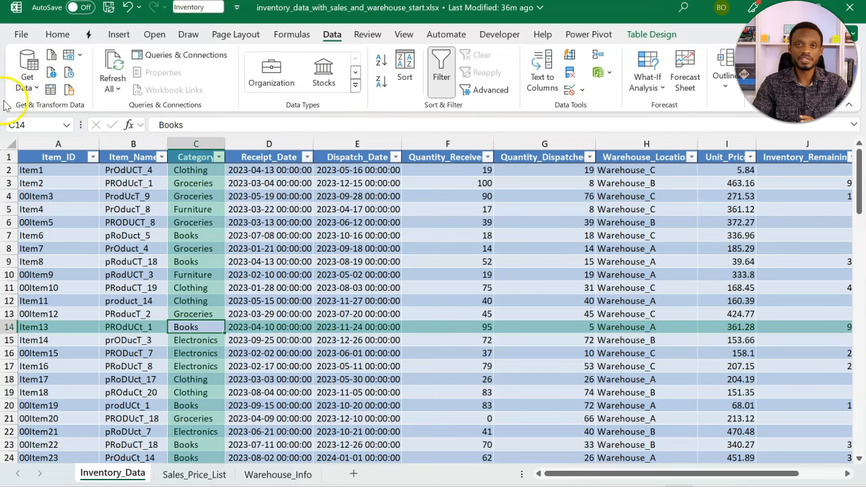
mouse_move(54, 105)
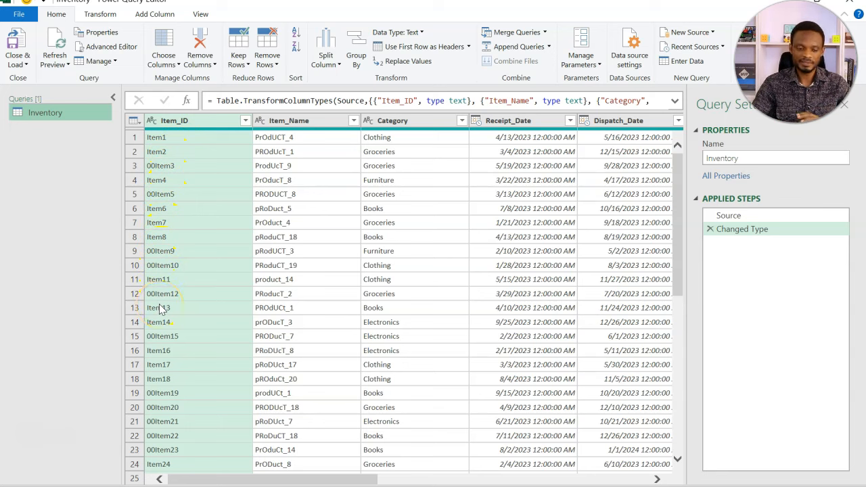
mouse_move(206, 215)
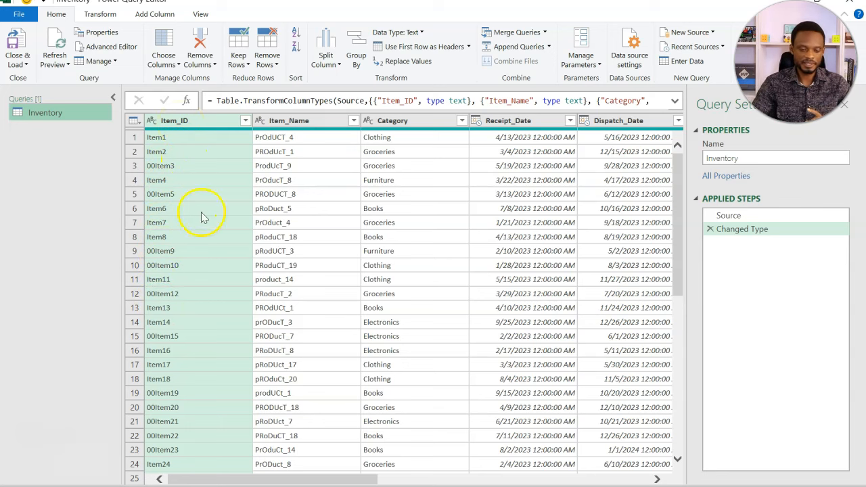
scroll(down, 3)
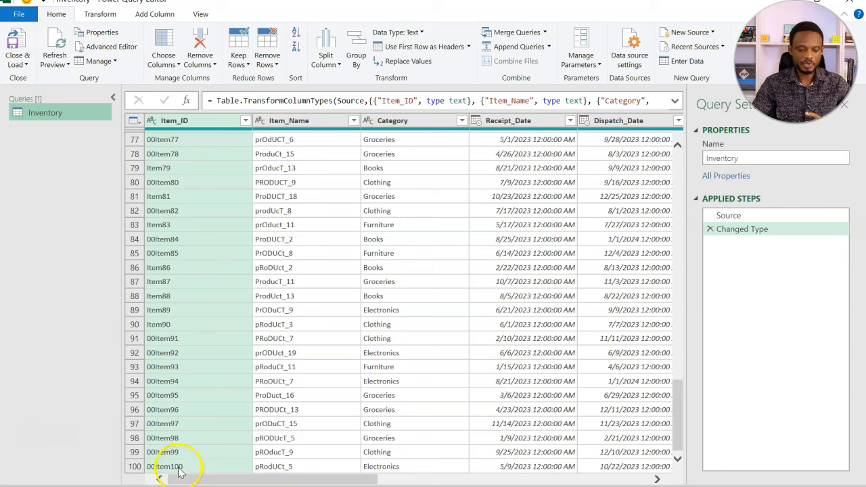
mouse_move(190, 471)
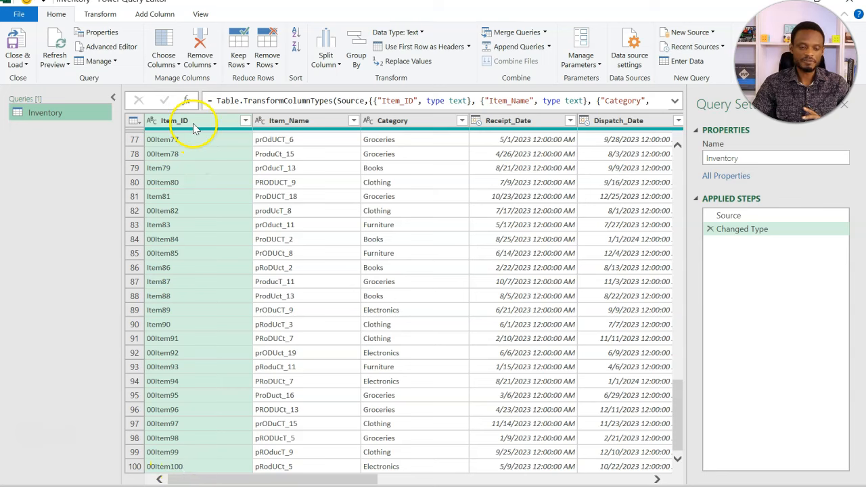
right_click(175, 120)
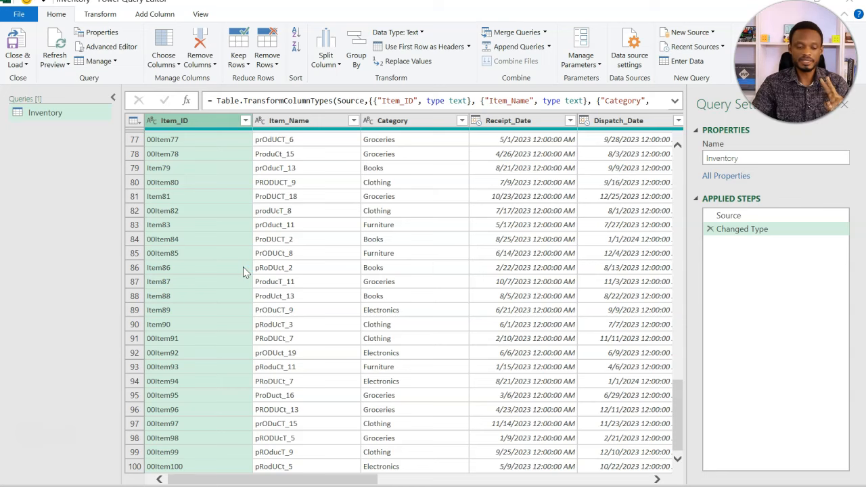
Replace every 00 in Item_ID with nothing via Replace Values.
click(409, 61)
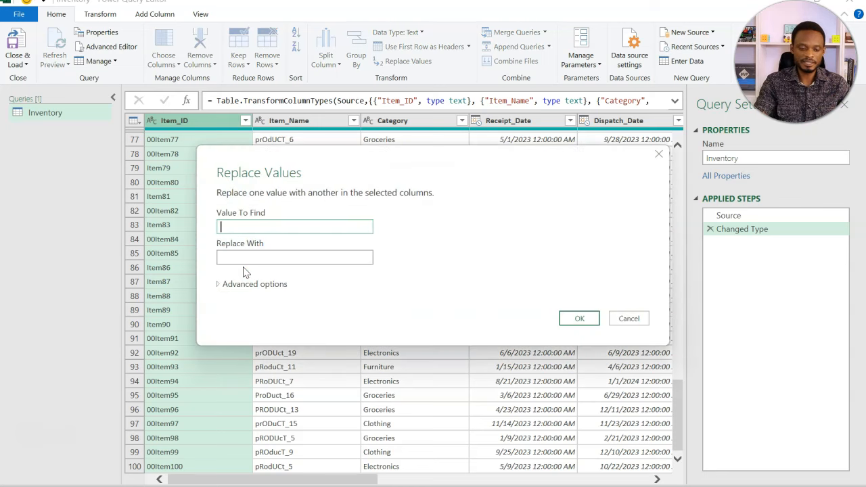
text(00)
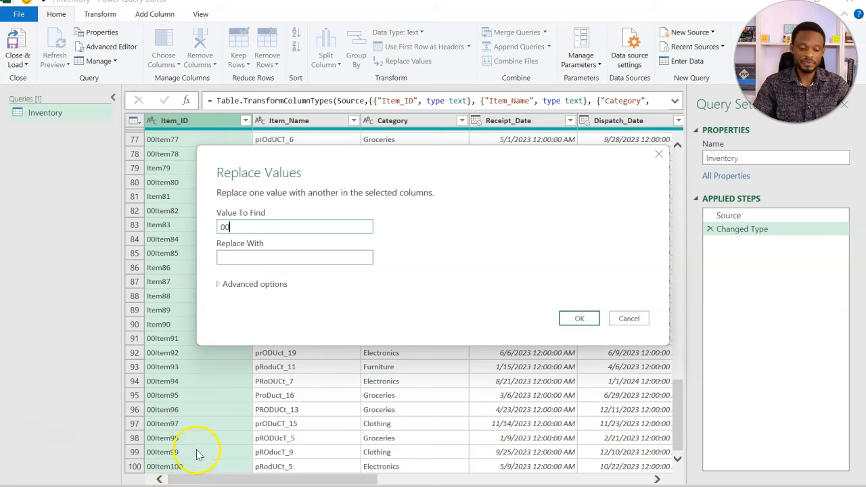
mouse_move(579, 318)
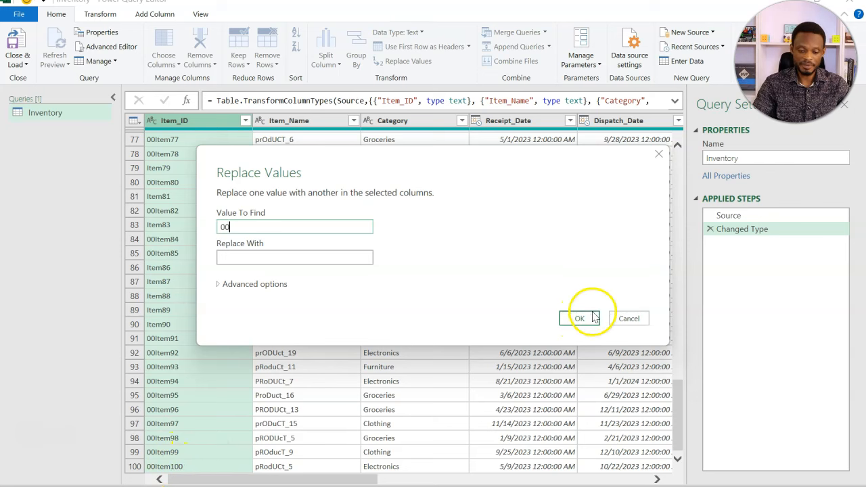
click(579, 318)
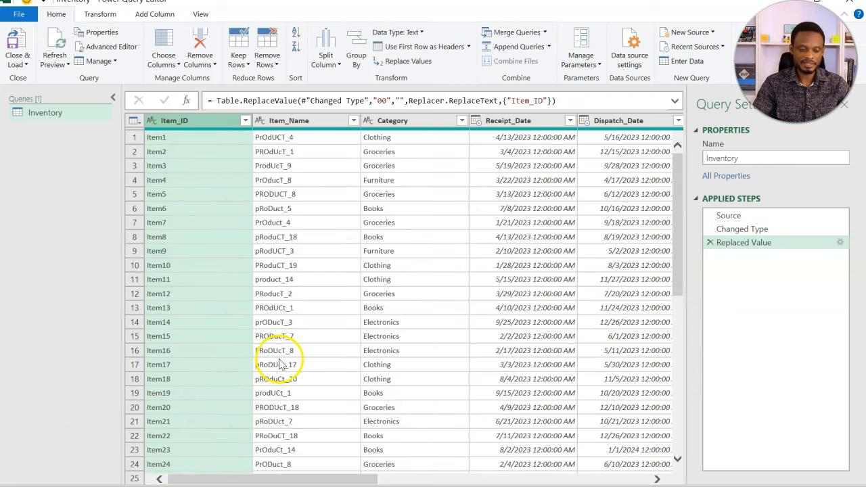
scroll(down, 3)
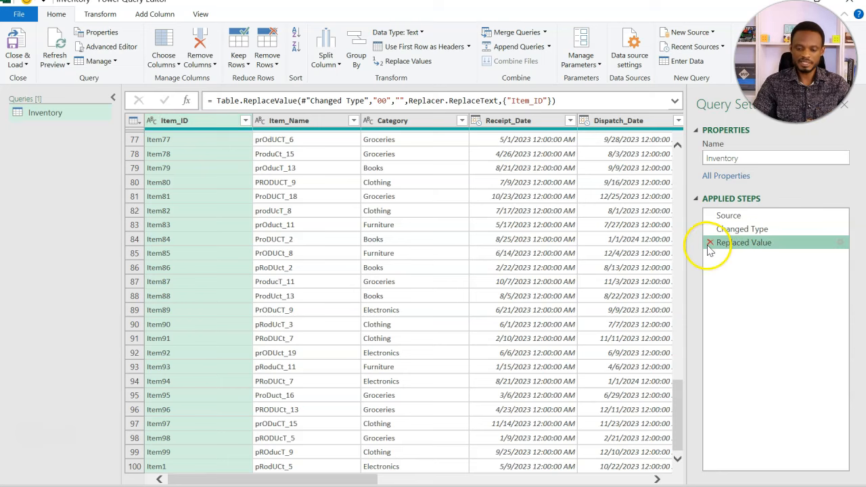
Delete the faulty Replaced Value step from Applied Steps.
click(711, 242)
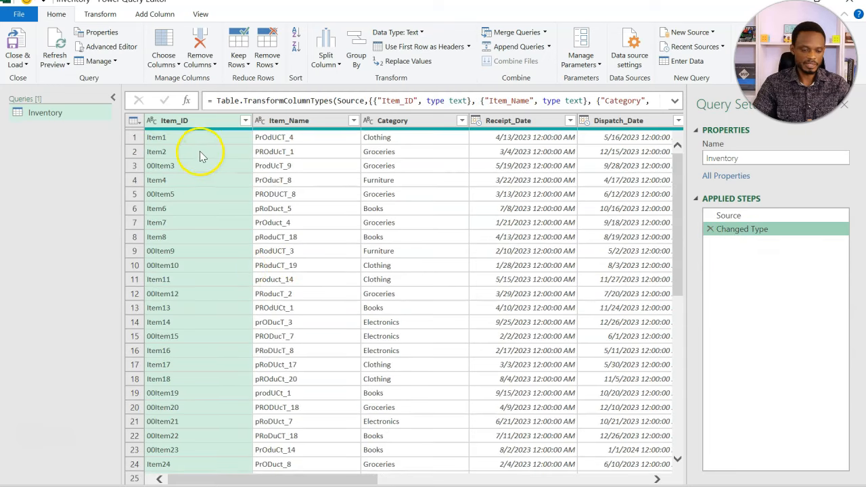
mouse_move(155, 270)
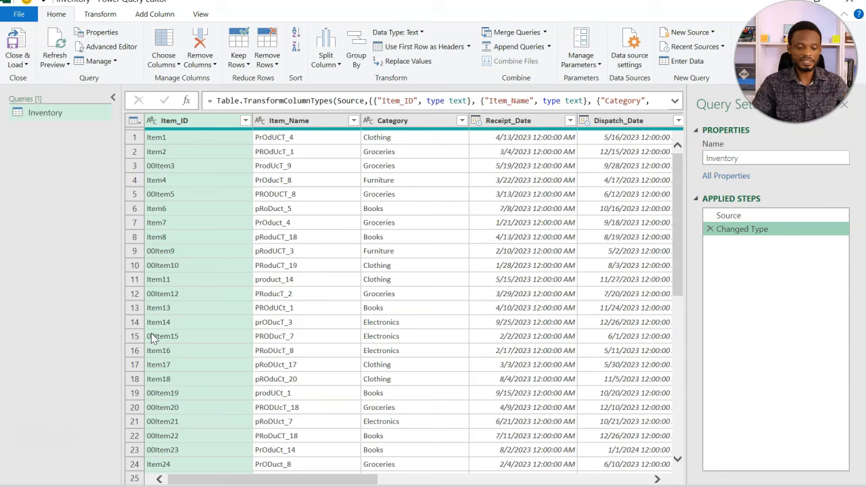
mouse_move(167, 237)
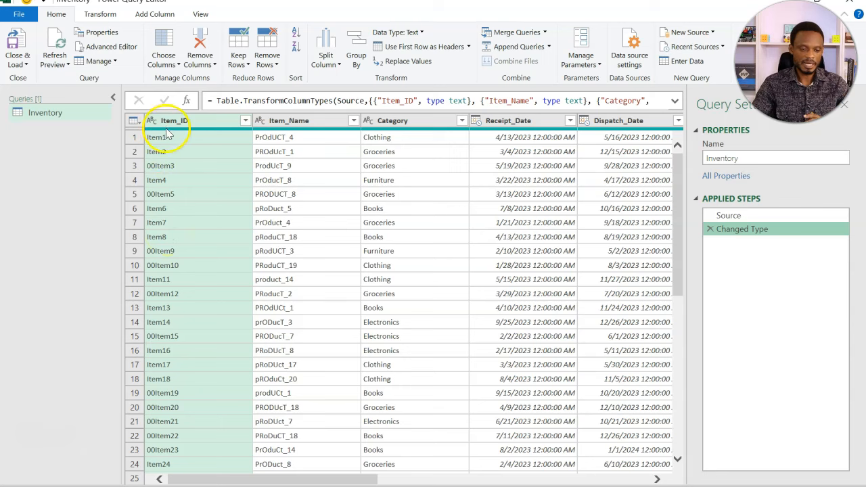
Replace 00I with I in Item_ID so leading zeros go but Item100 stays intact.
right_click(173, 120)
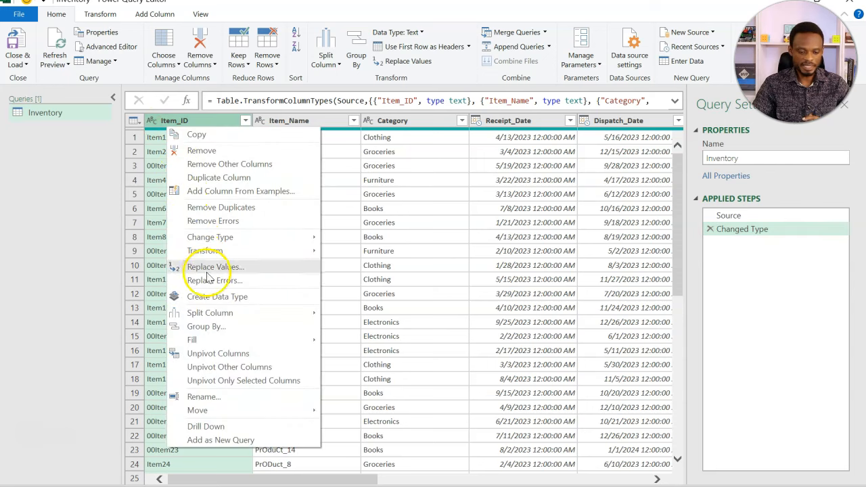
click(214, 266)
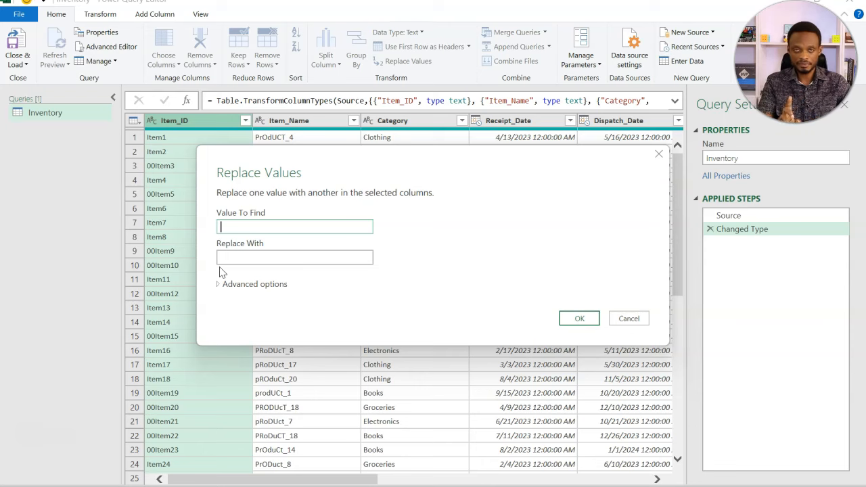
text(00)
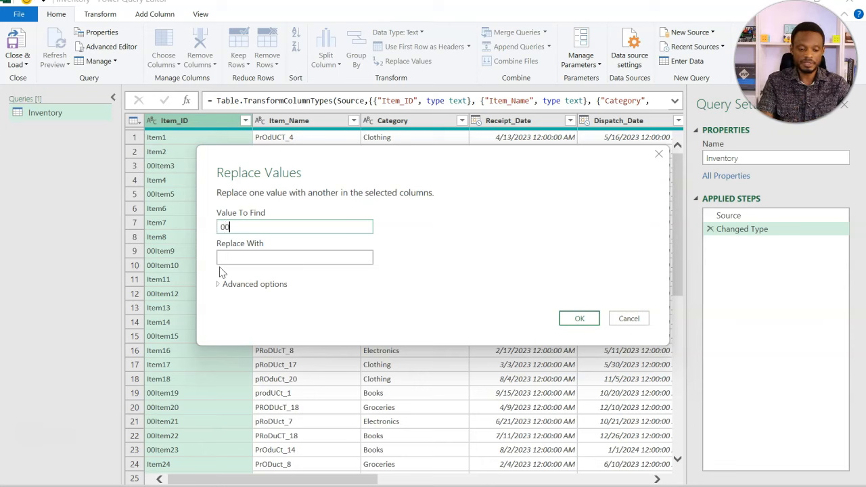
text(I)
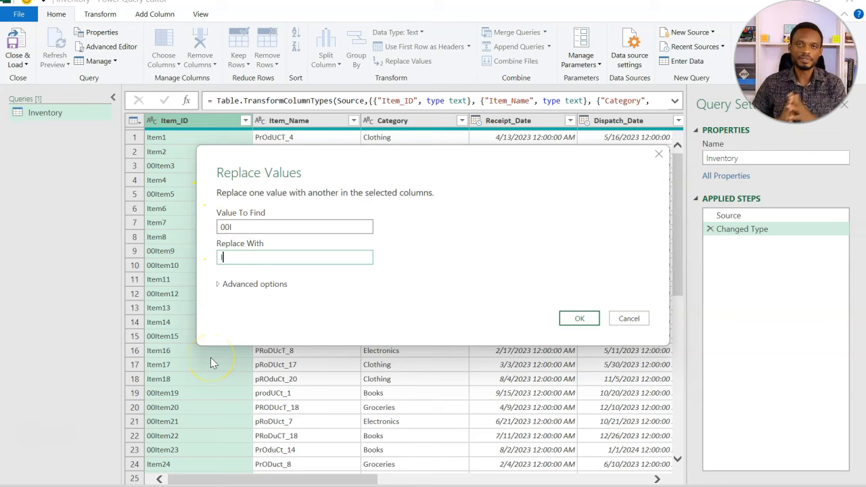
mouse_move(525, 322)
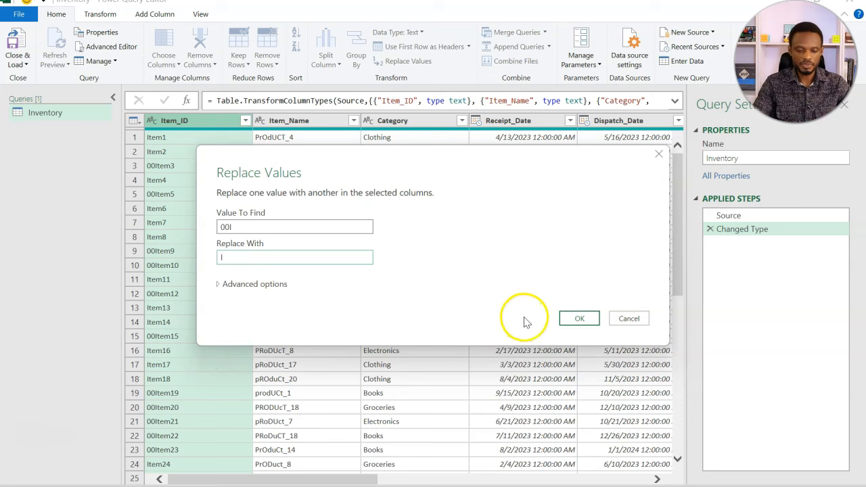
click(579, 318)
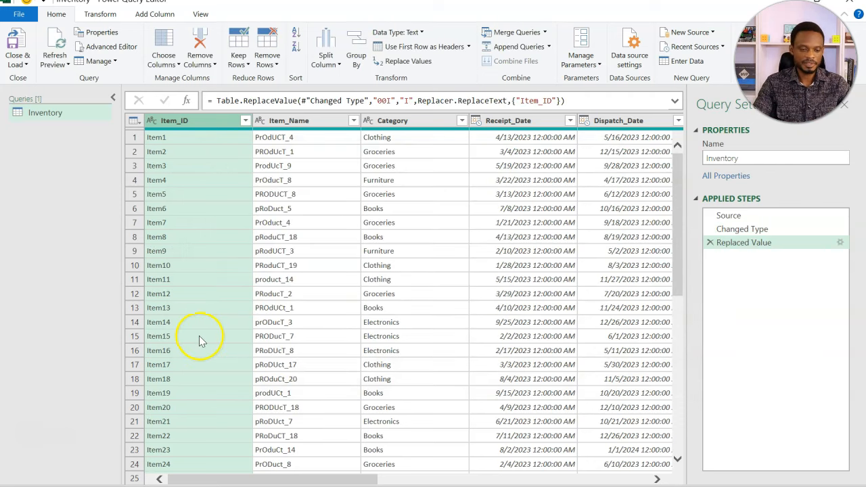
scroll(down, 3)
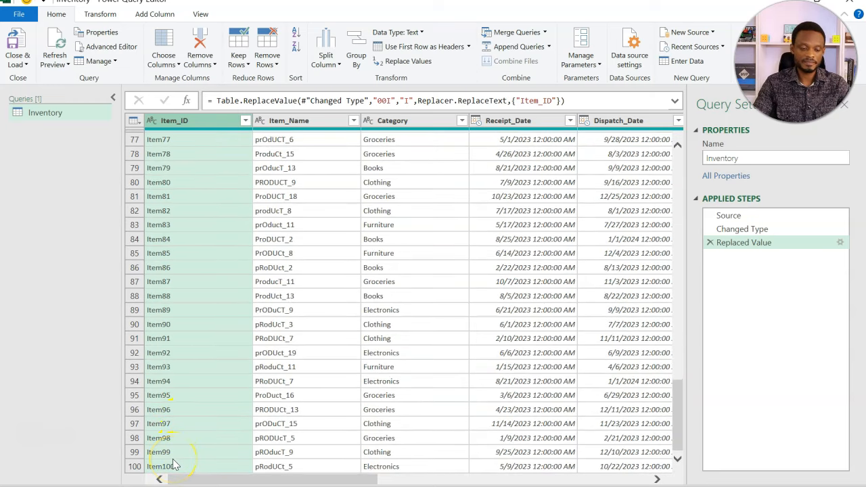
mouse_move(201, 230)
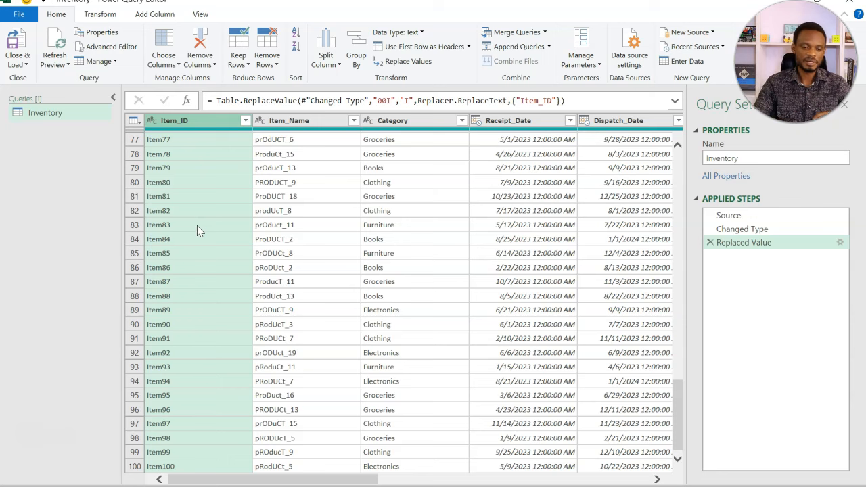
scroll(up, 3)
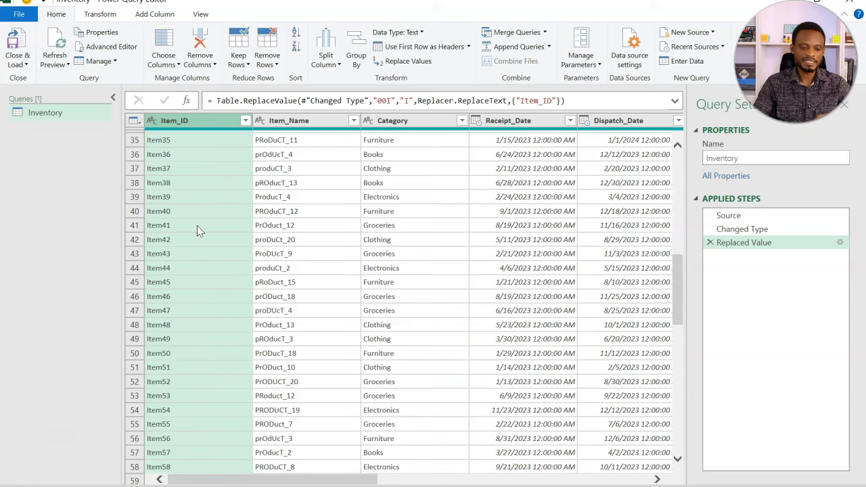
scroll(up, 3)
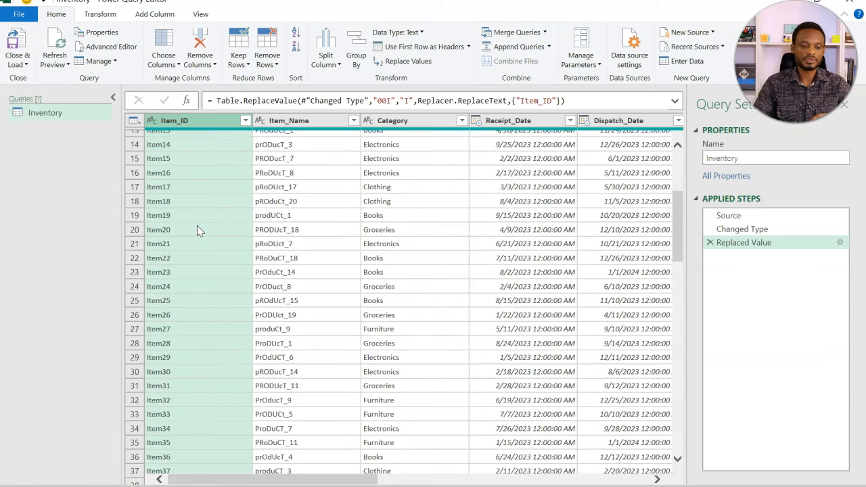
scroll(up, 3)
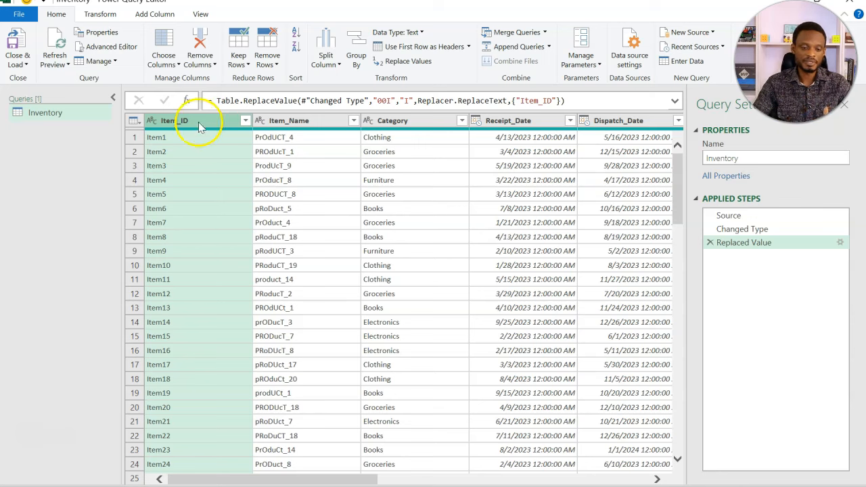
Replace Item with Item_ in Item_ID so values read Item_1, Item_2 and so on.
right_click(174, 120)
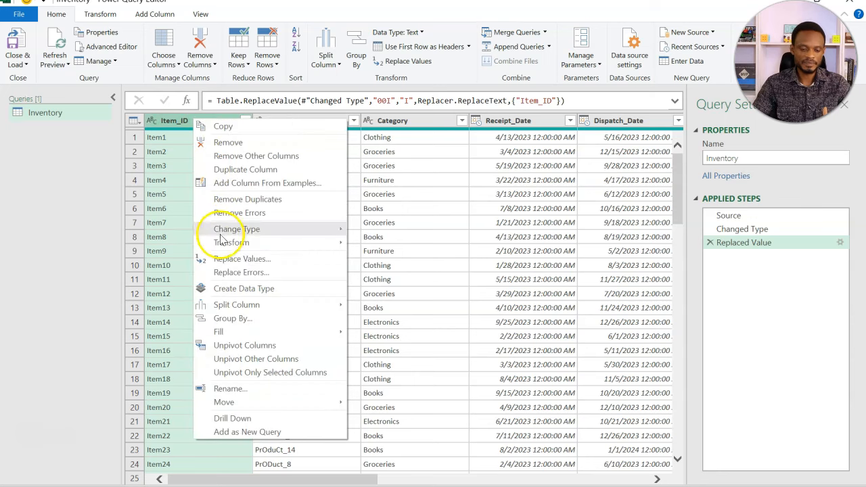
click(241, 259)
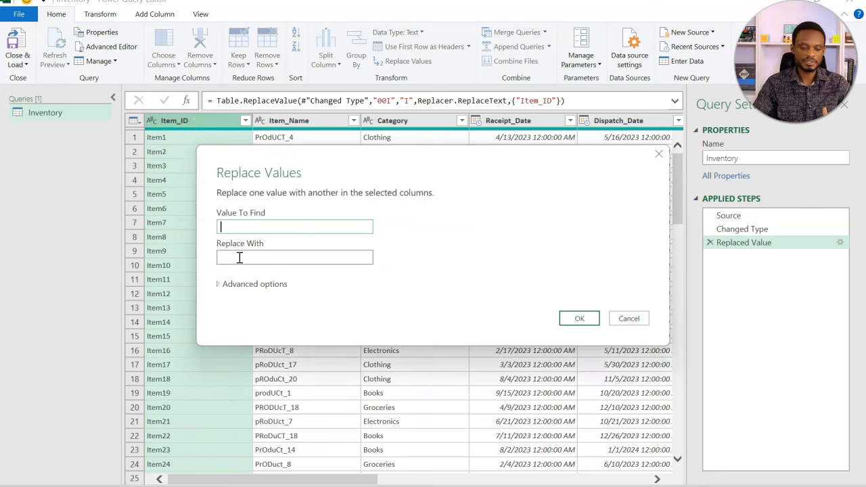
text(Item)
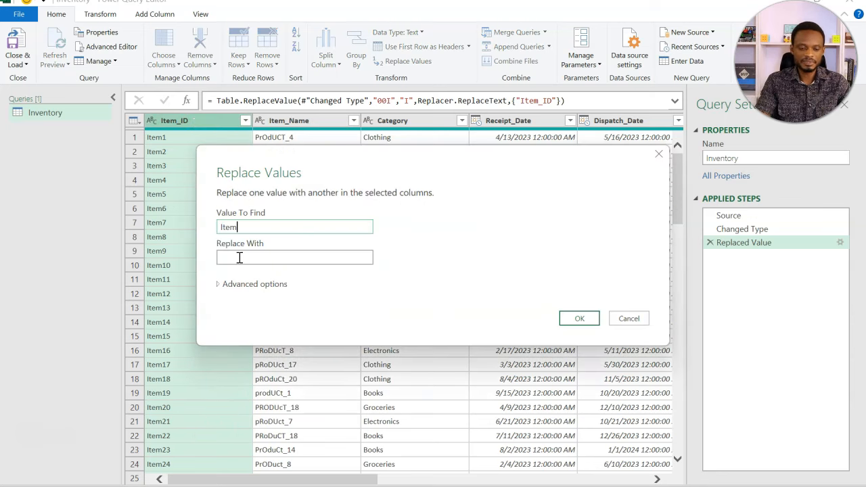
text(Item_)
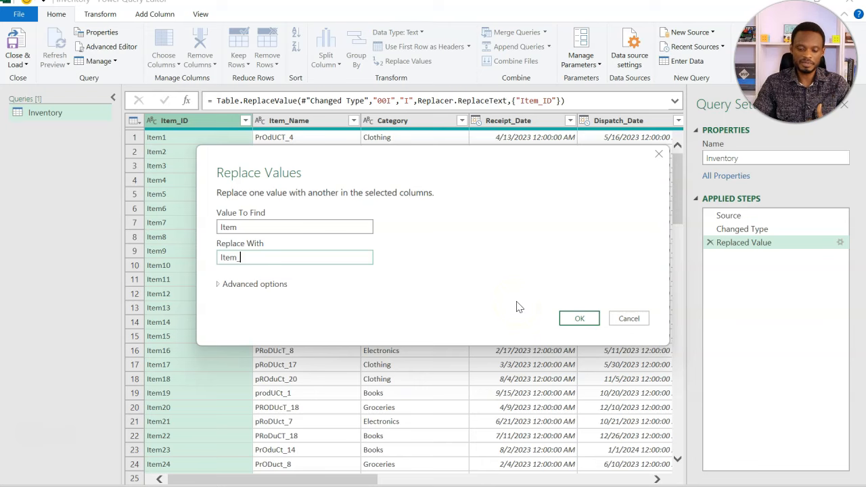
click(579, 318)
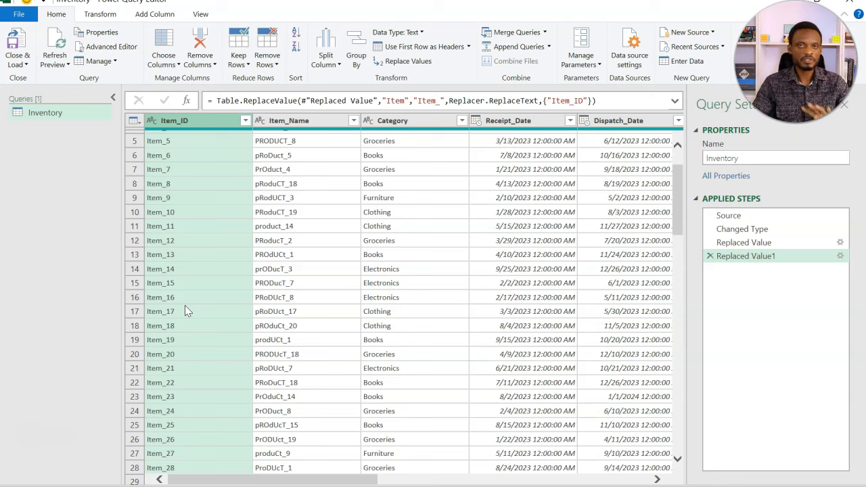
mouse_move(195, 177)
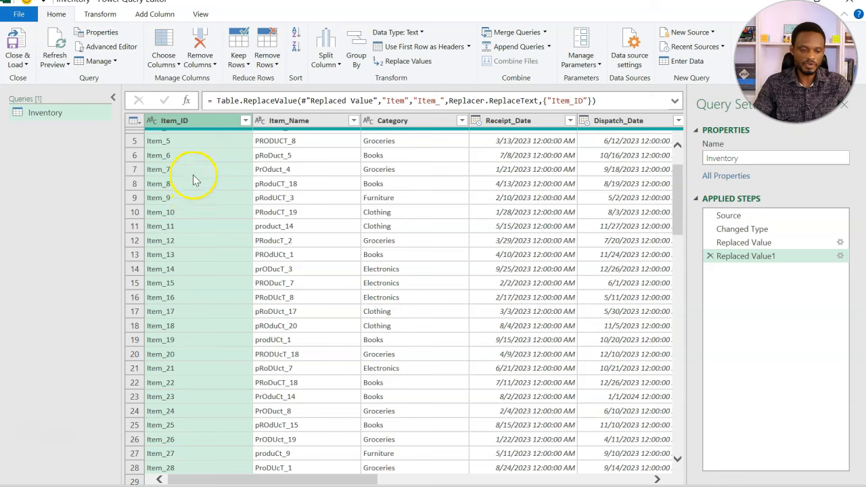
scroll(up, 3)
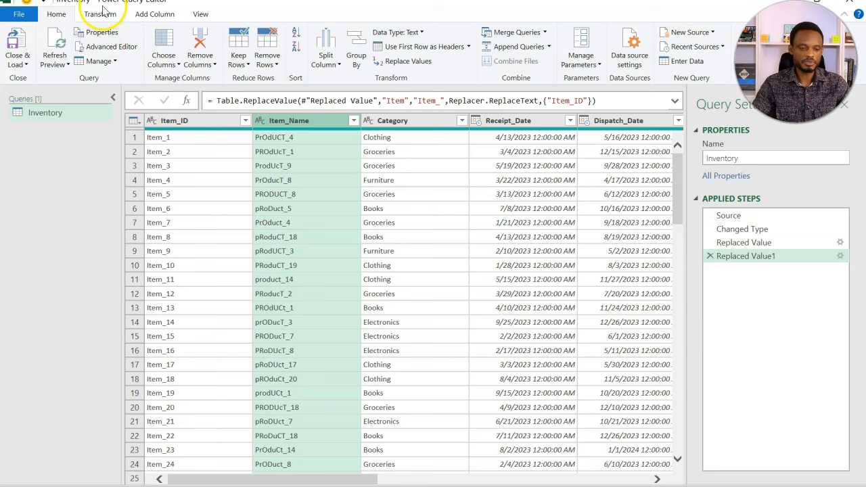
Capitalize each word in Item_Name so values read like Product_4 and Product_18.
click(100, 13)
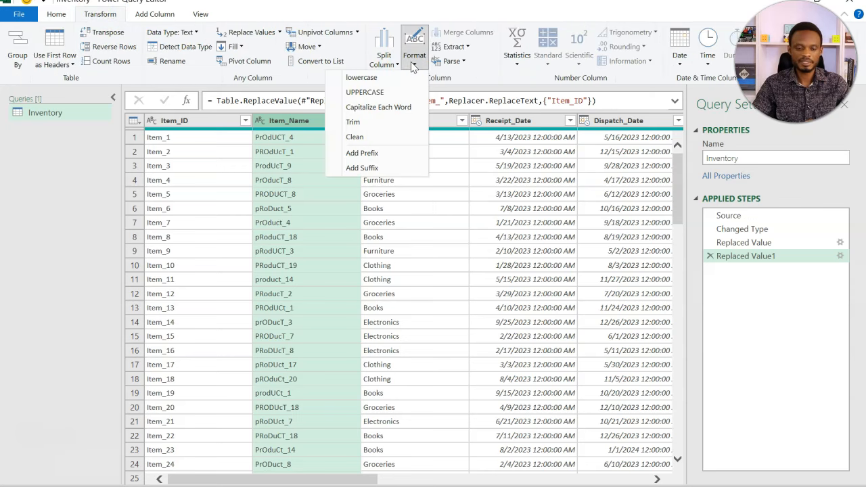
mouse_move(378, 107)
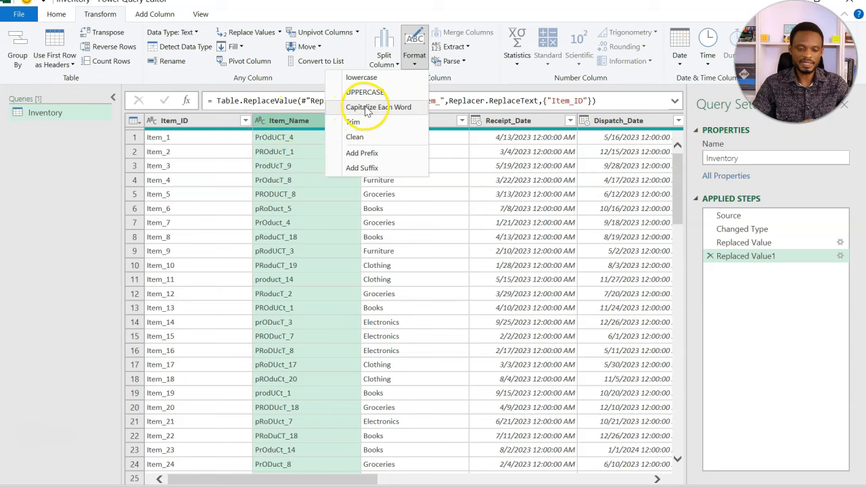
click(379, 107)
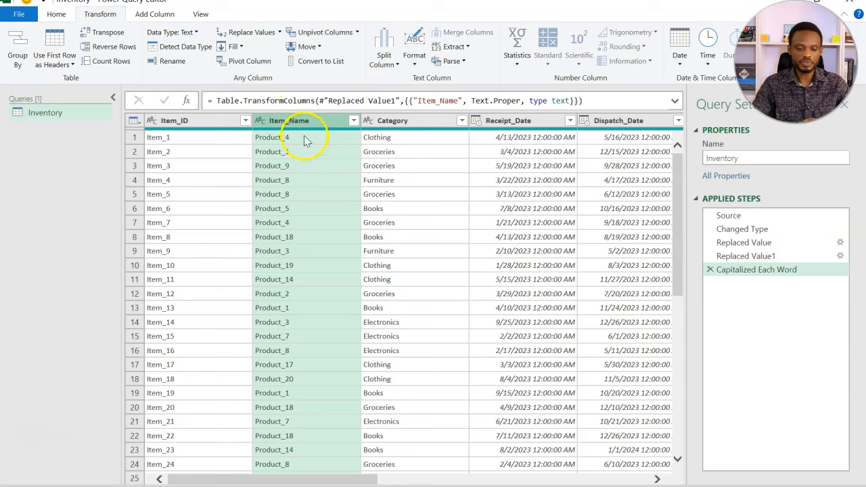
scroll(down, 3)
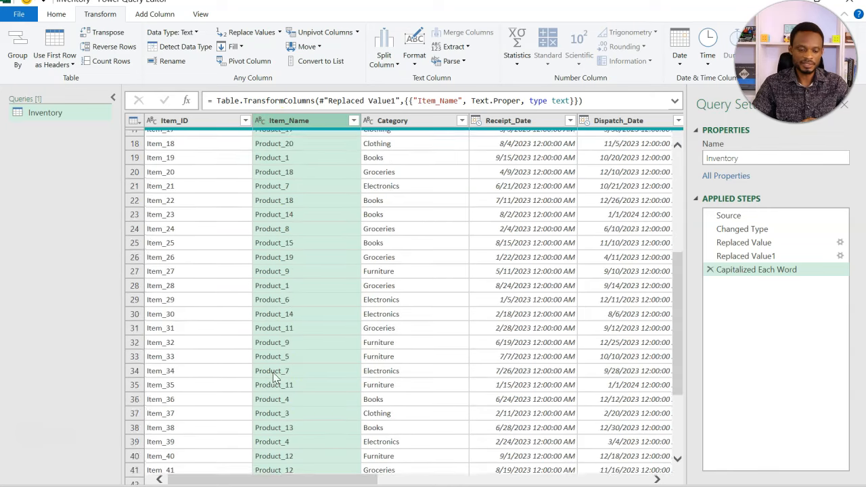
scroll(down, 3)
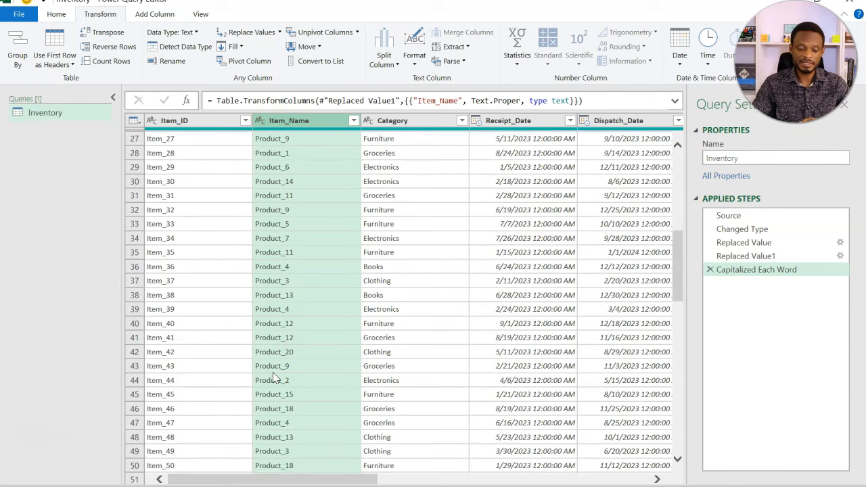
scroll(down, 3)
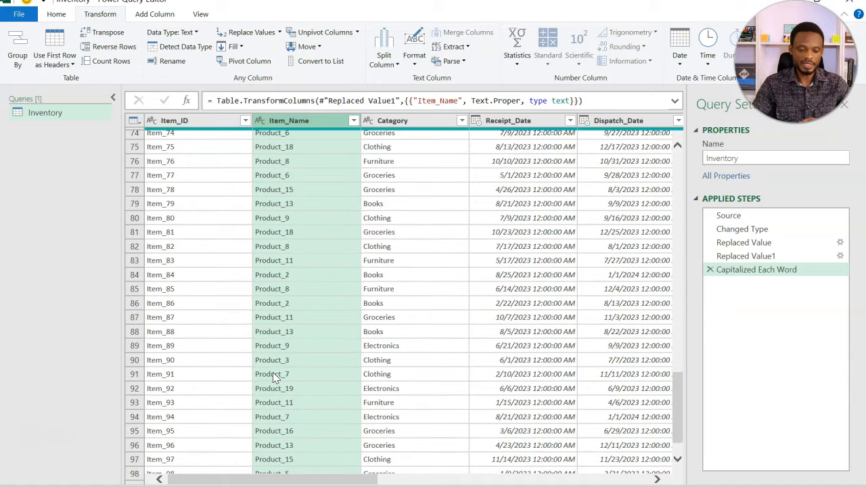
scroll(up, 3)
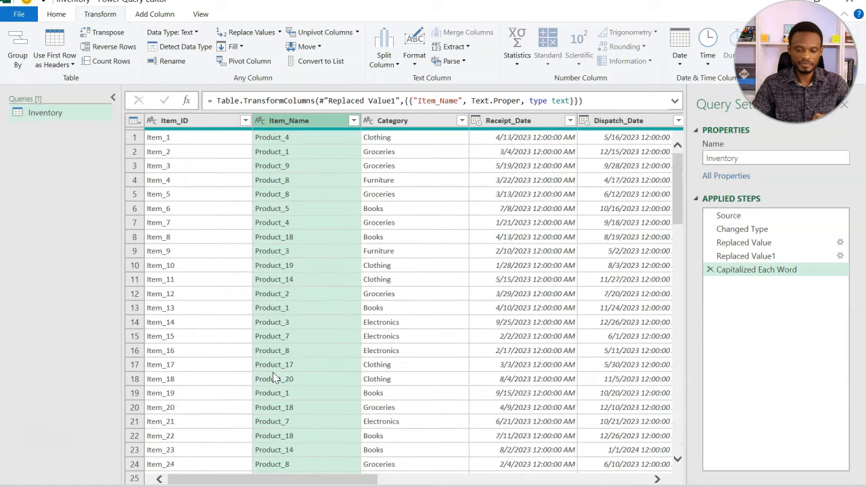
mouse_move(606, 223)
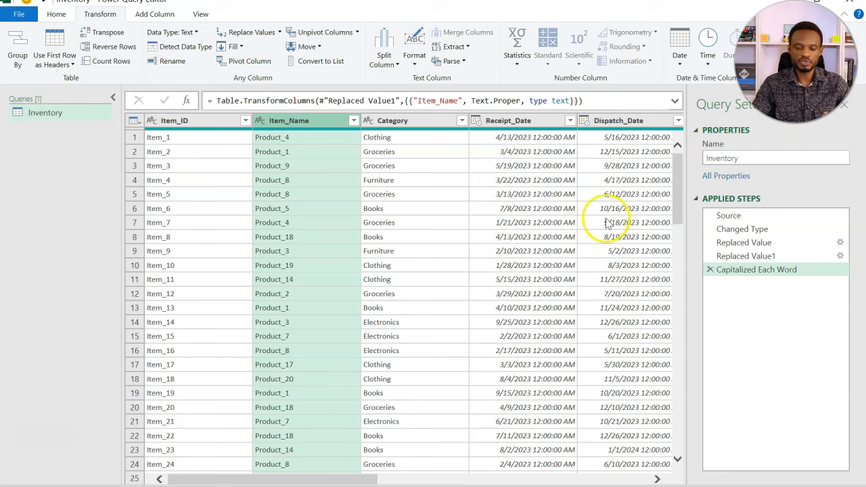
Change Receipt_Date and Dispatch_Date from Date/Time to Date.
click(508, 121)
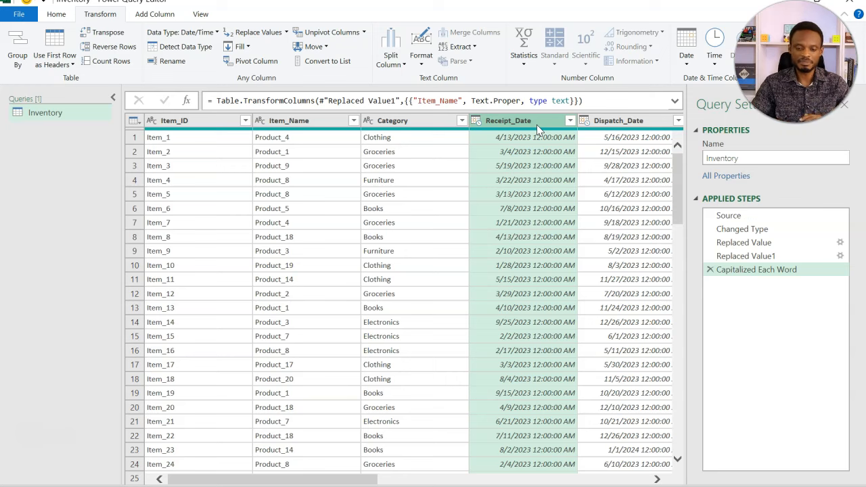
click(571, 120)
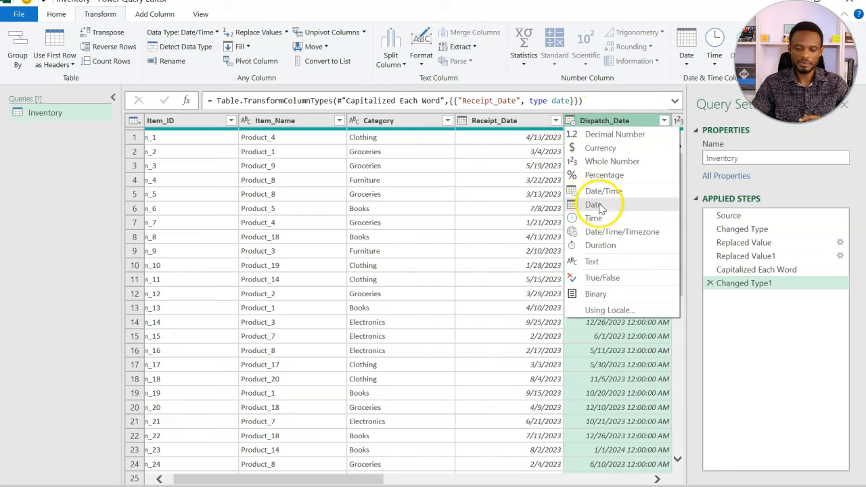
click(593, 204)
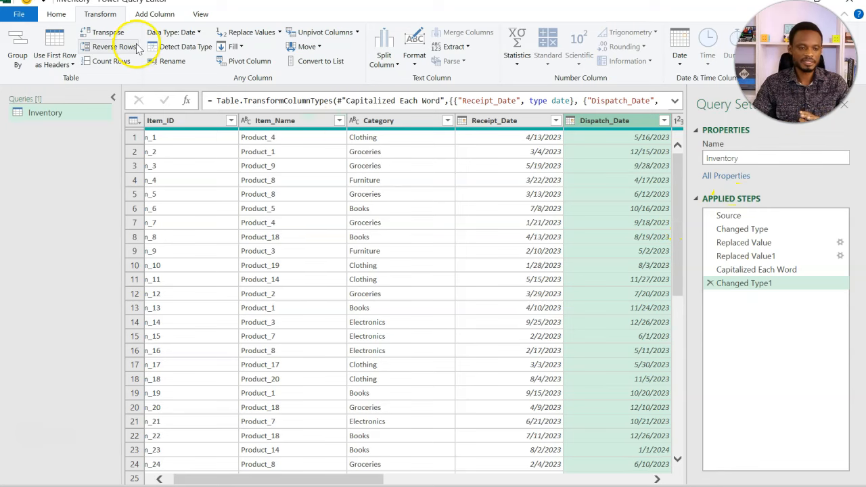
Review the query's M code in Advanced Editor, then close Power Query back to Excel.
click(57, 13)
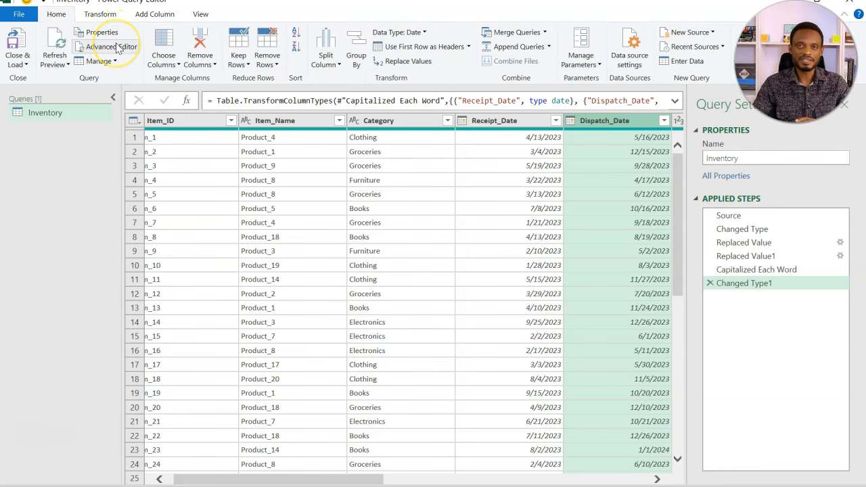
click(111, 46)
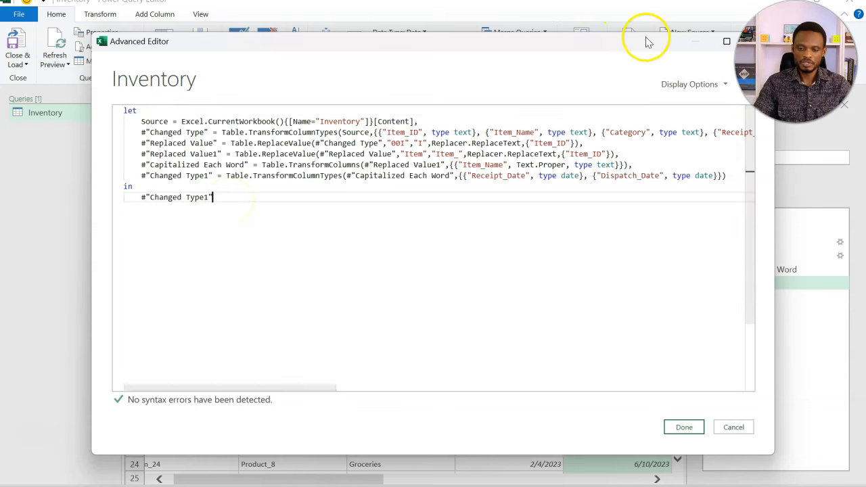
click(688, 47)
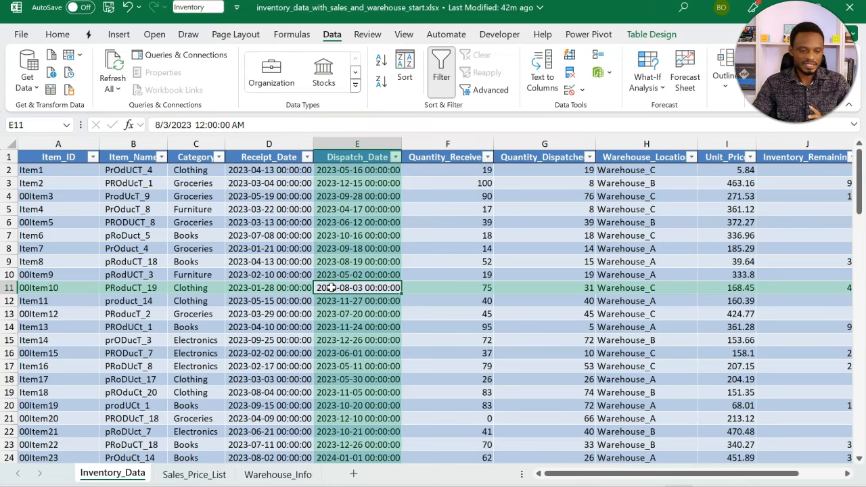
mouse_move(323, 68)
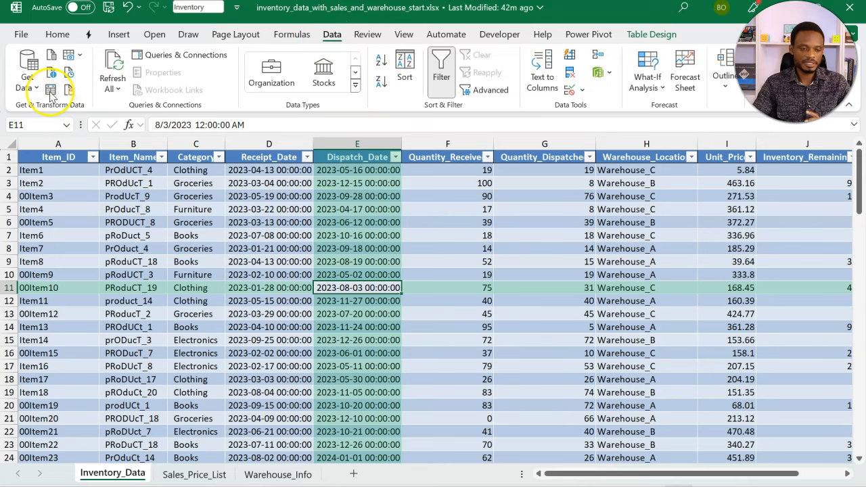
Reopen the Inventory query, review its Source and Changed Type steps, and show its full M code.
click(50, 89)
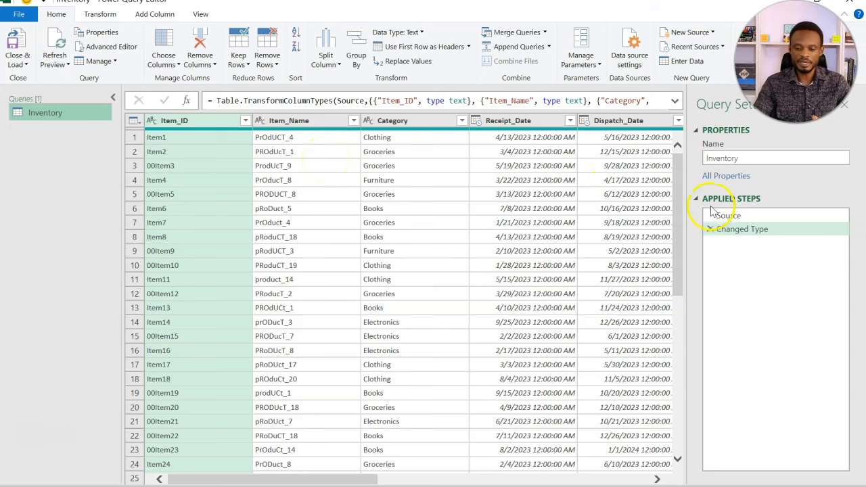
click(728, 216)
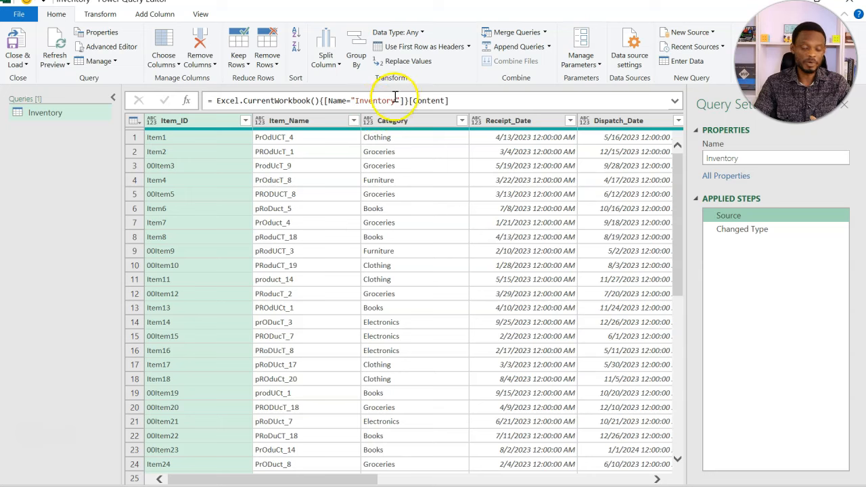
click(741, 229)
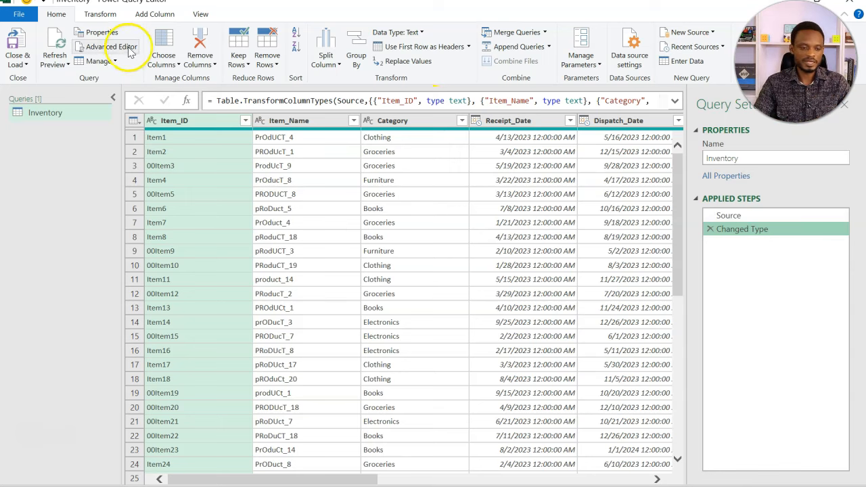
click(111, 46)
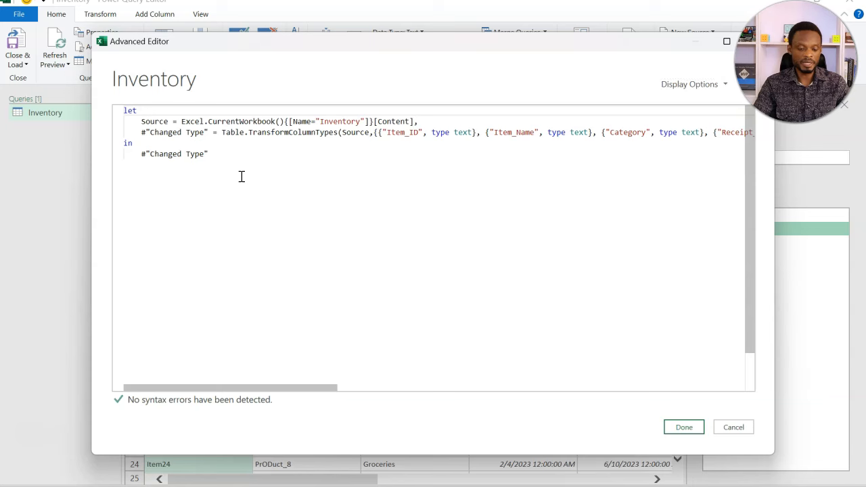
Select and copy the two-step M code, then cancel out of the Advanced Editor unchanged.
key(ctrl+a)
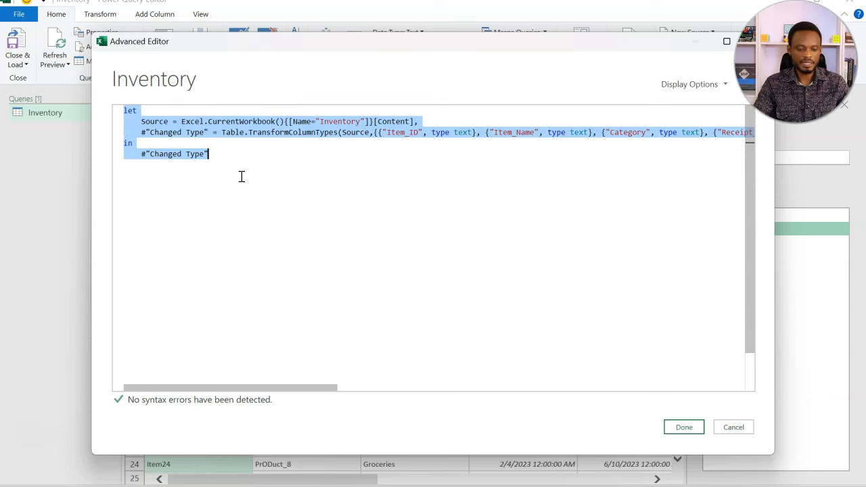
mouse_move(470, 271)
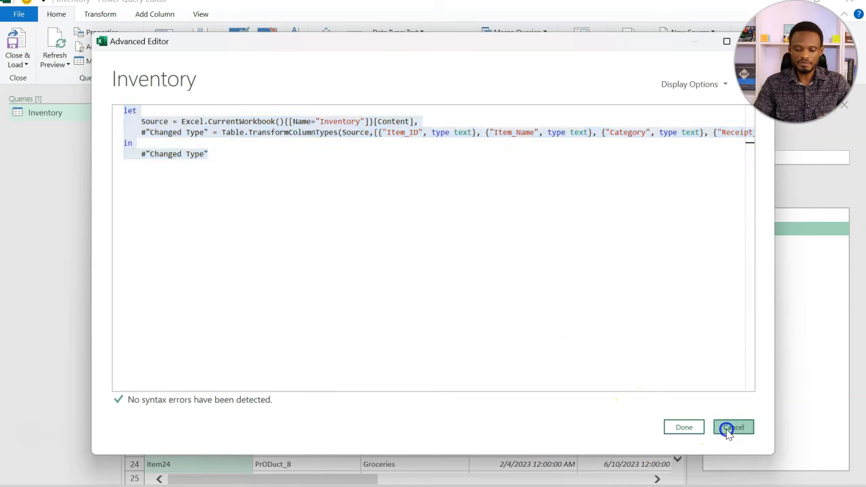
click(733, 427)
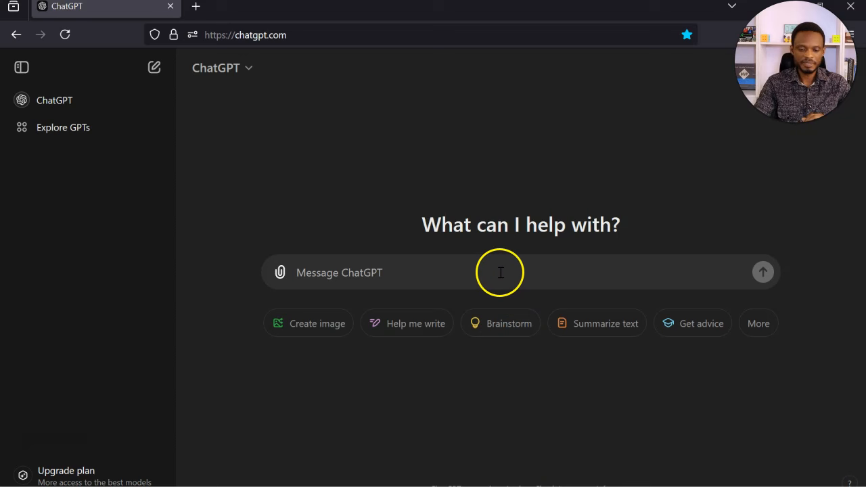
mouse_move(501, 272)
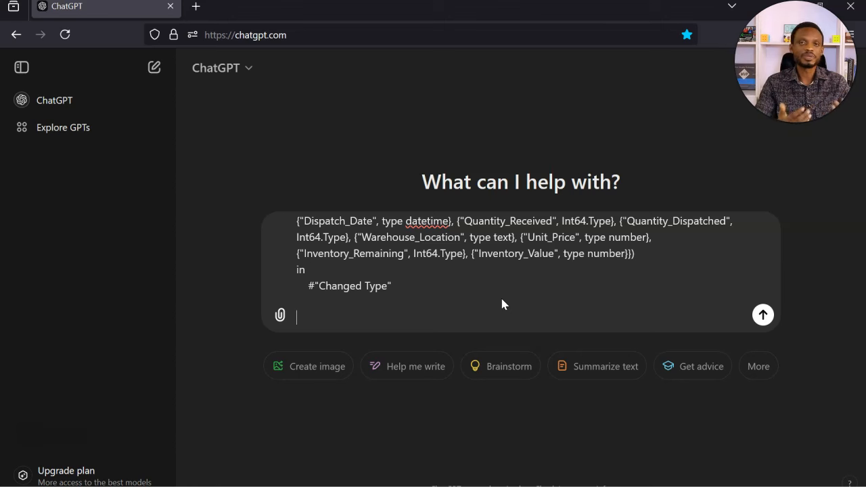
mouse_move(503, 300)
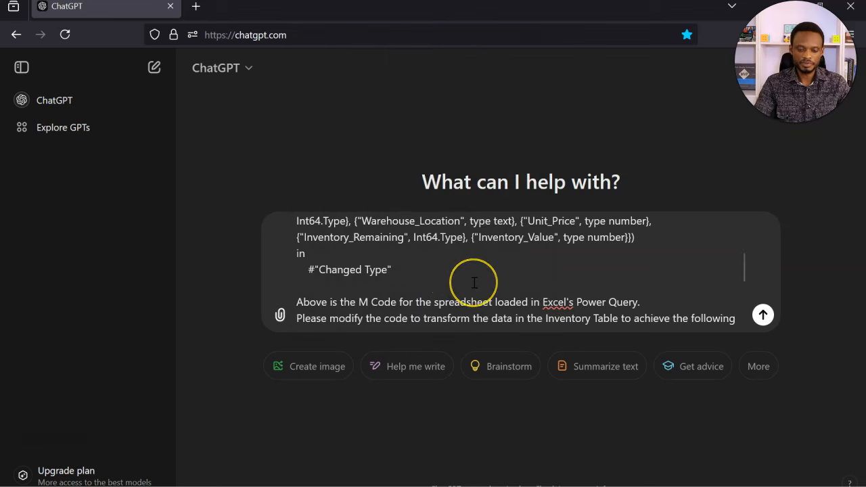
Compose the request under the pasted M code: strip leading zeros, underscore Item_ID, proper-case products, date types.
scroll(down, 3)
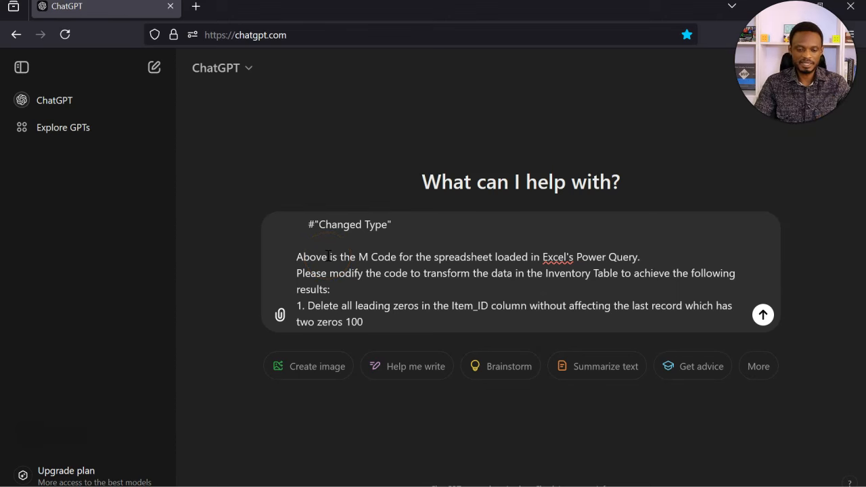
mouse_move(487, 260)
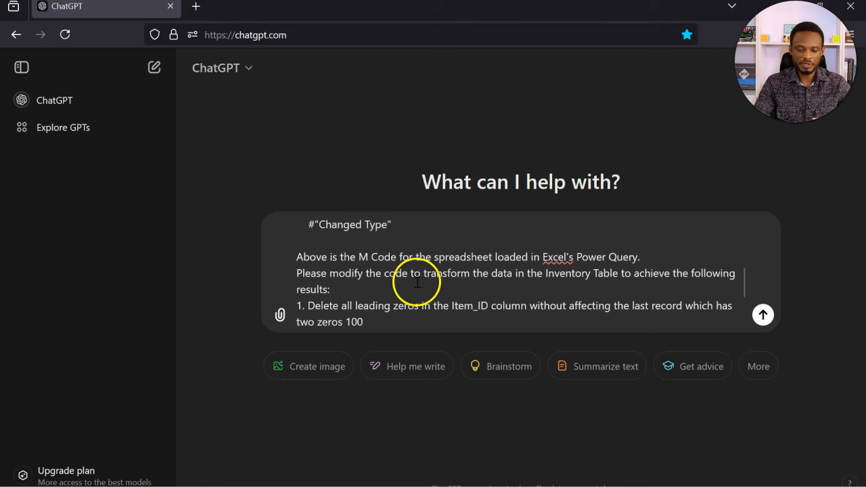
mouse_move(453, 277)
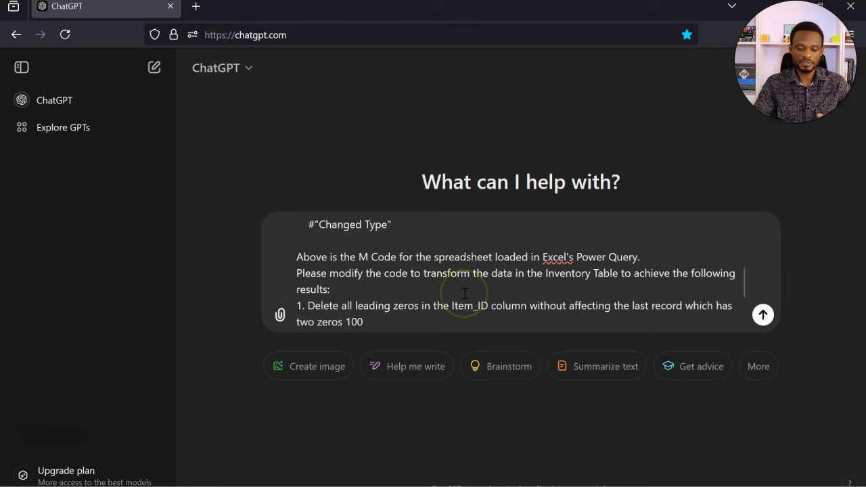
mouse_move(466, 293)
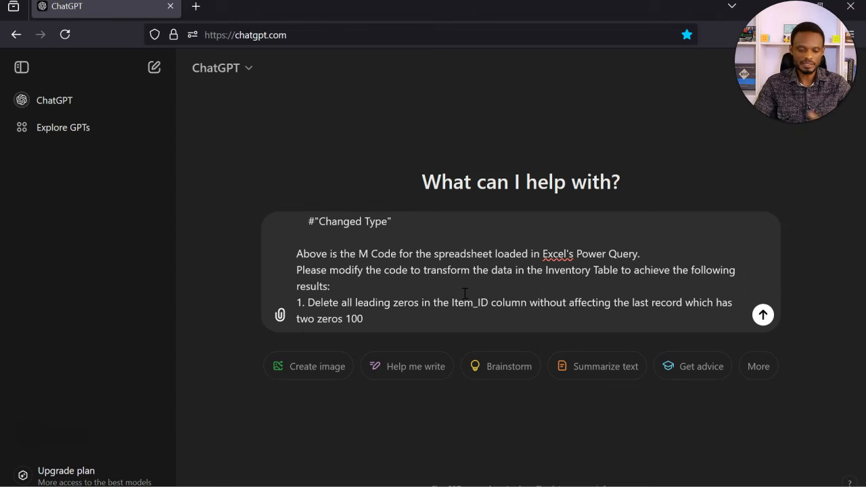
scroll(down, 3)
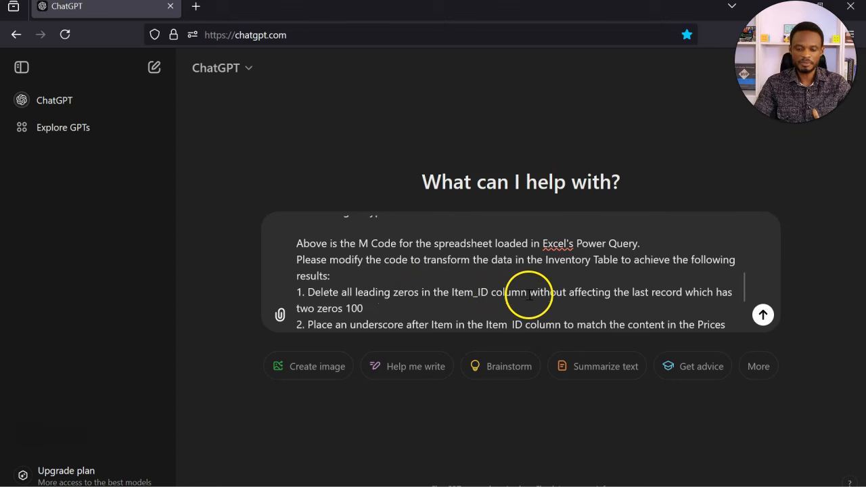
mouse_move(596, 300)
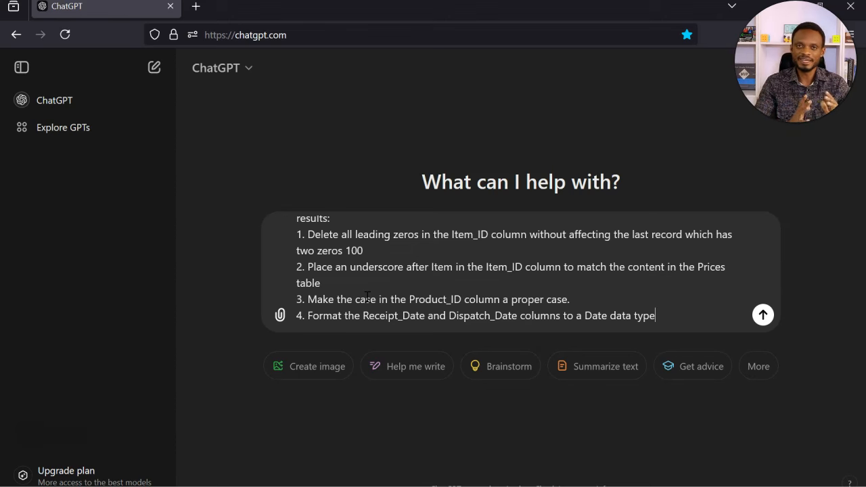
mouse_move(444, 297)
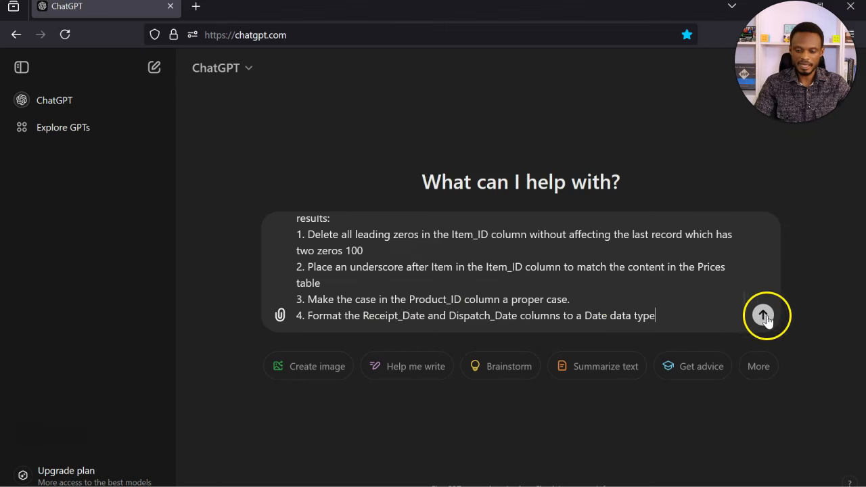
Send the request, read ChatGPT's modified M code with its four transformation steps, and copy it.
click(763, 315)
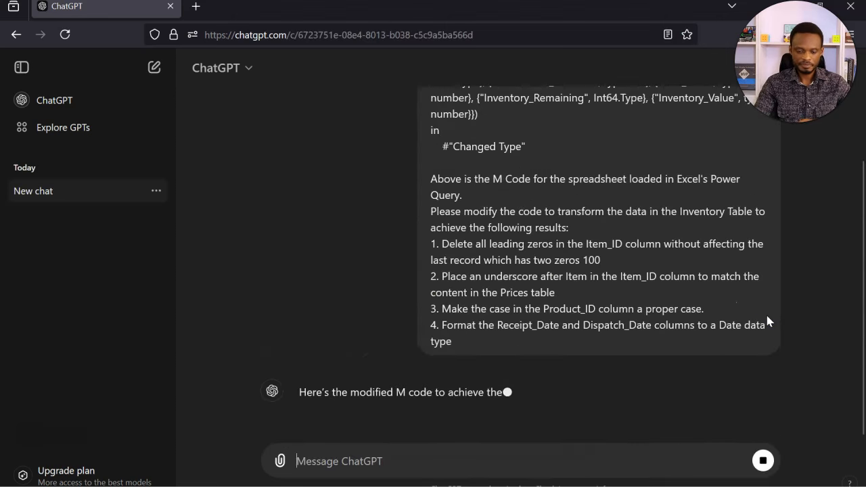
scroll(down, 3)
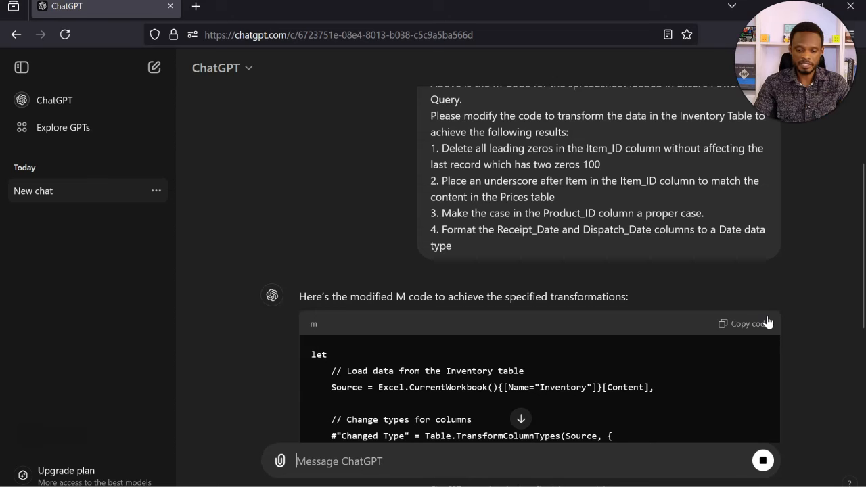
scroll(down, 3)
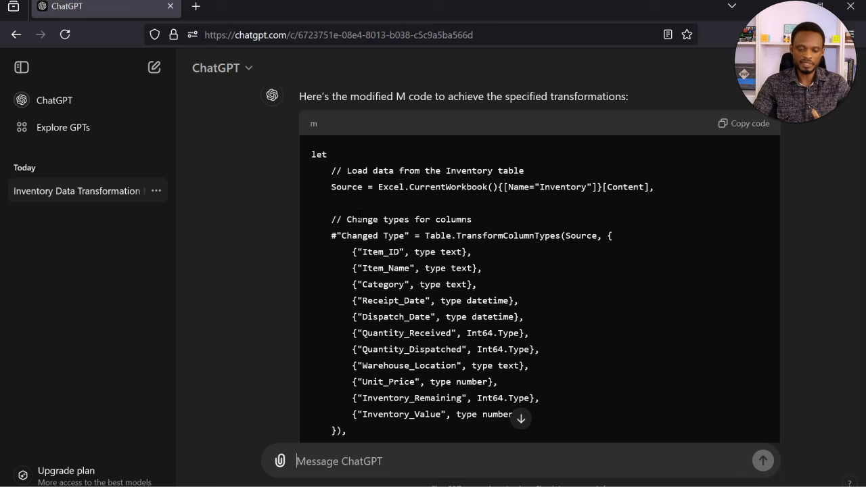
scroll(down, 3)
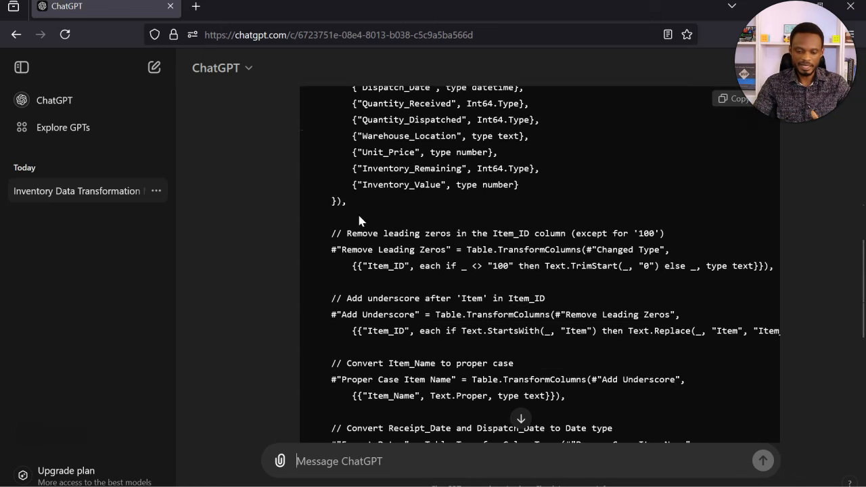
scroll(down, 3)
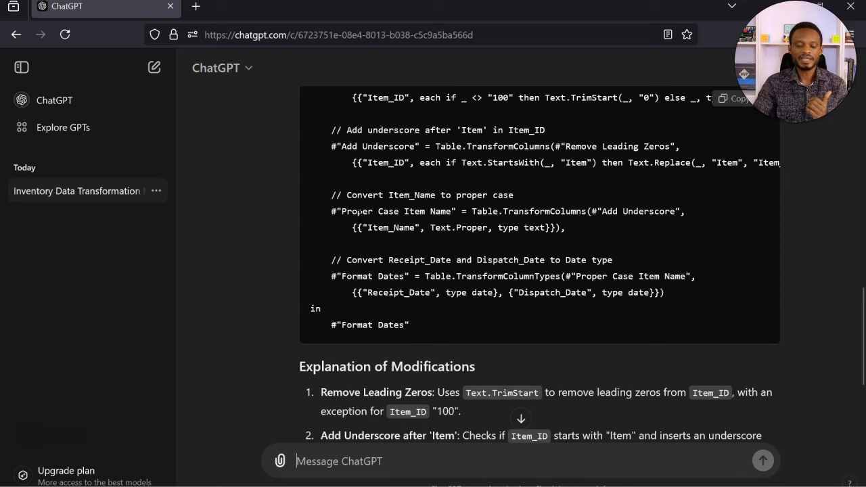
scroll(down, 3)
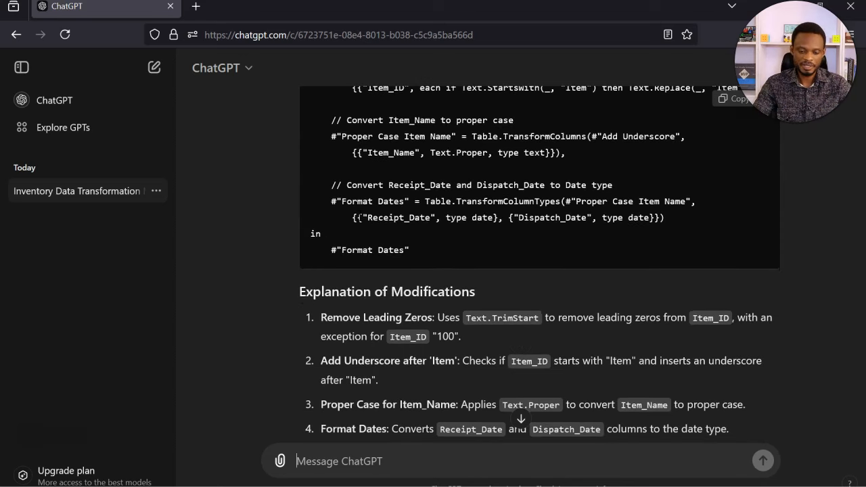
scroll(up, 3)
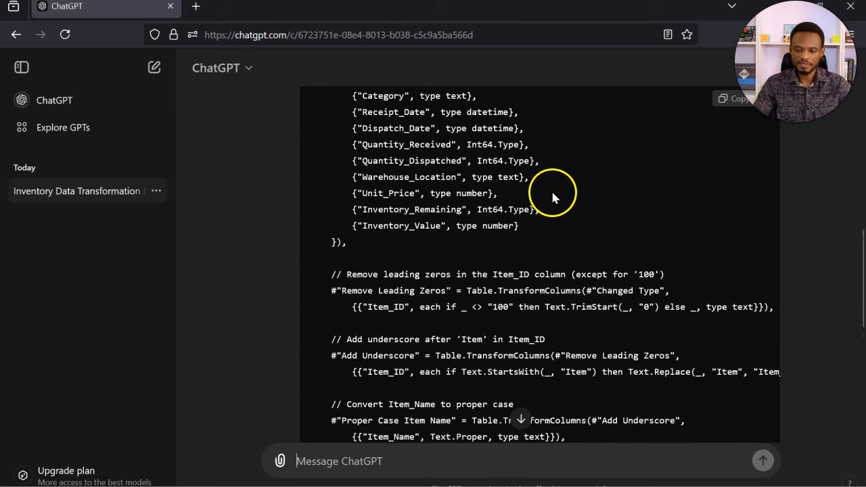
mouse_move(711, 112)
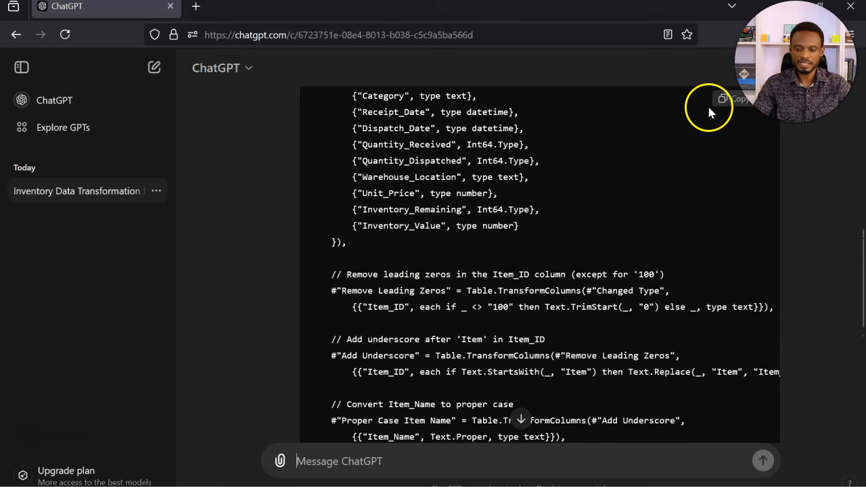
click(723, 100)
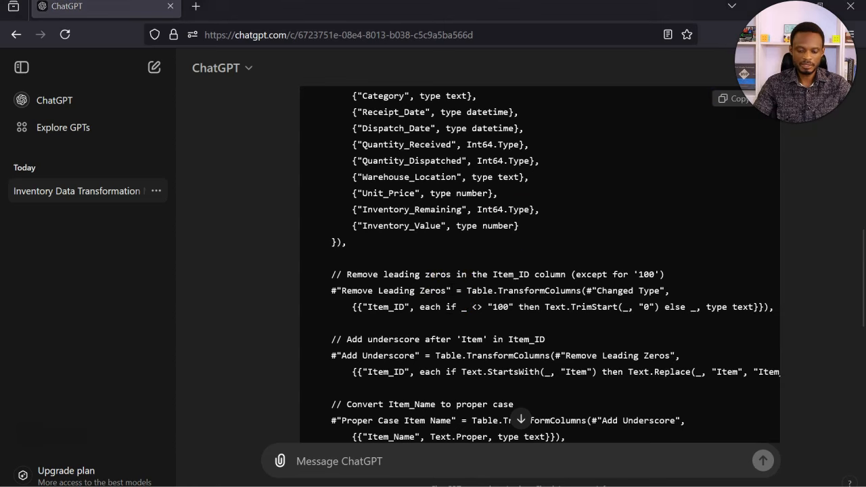
Paste ChatGPT's M code over the Inventory query's code in Advanced Editor and apply it.
key(alt+tab)
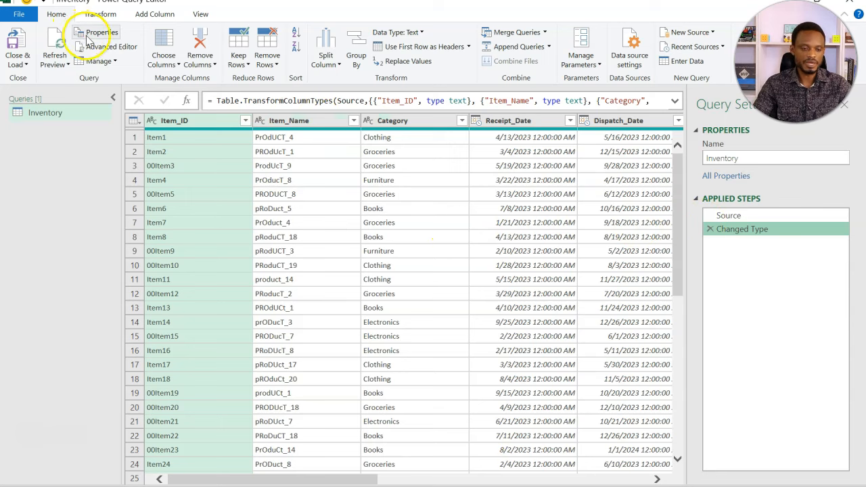
click(114, 46)
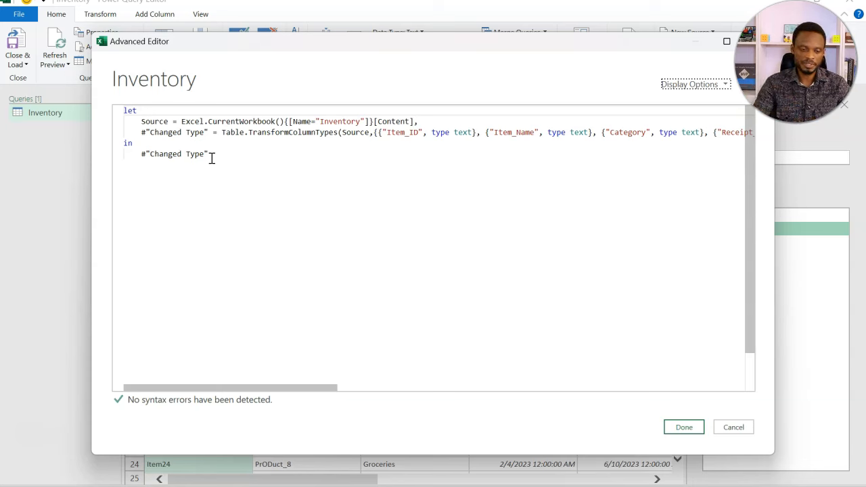
key(ctrl+a)
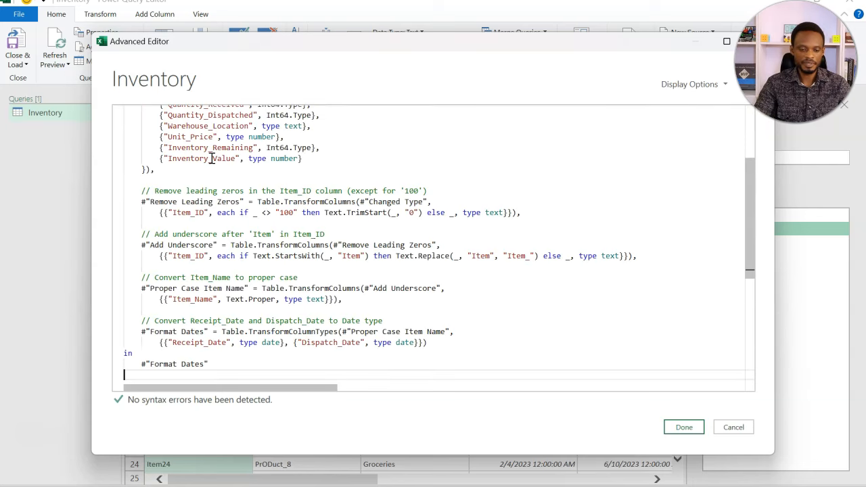
scroll(up, 3)
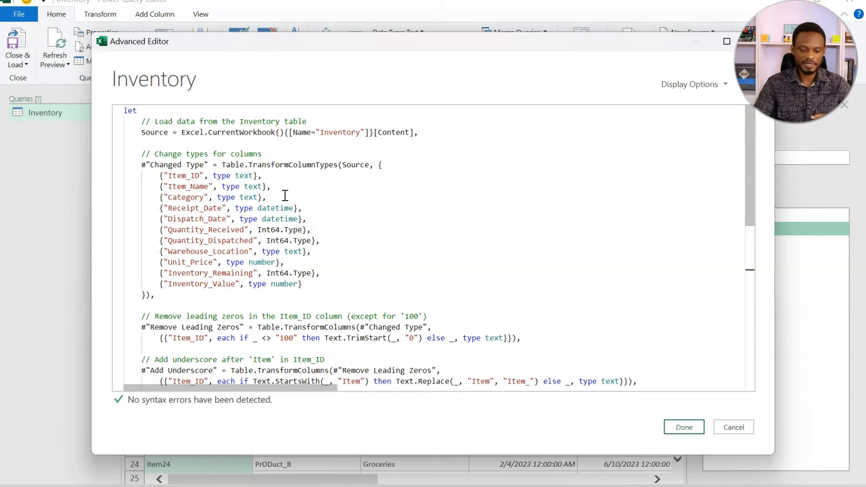
scroll(down, 3)
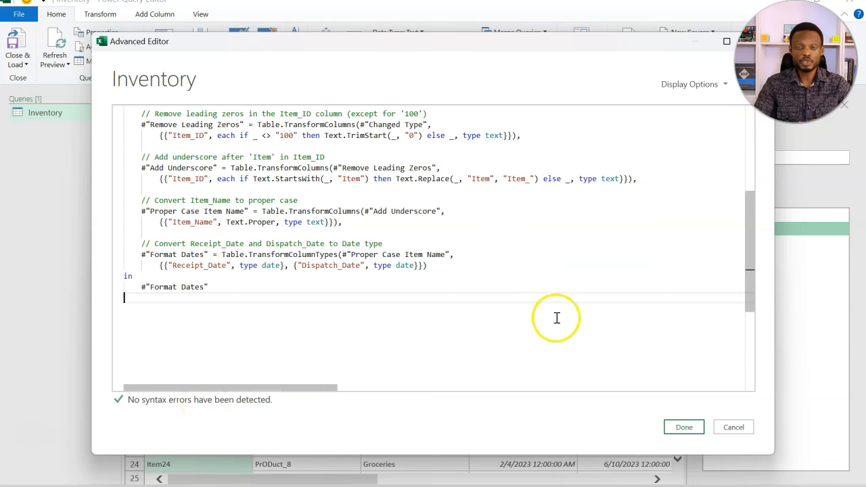
click(683, 427)
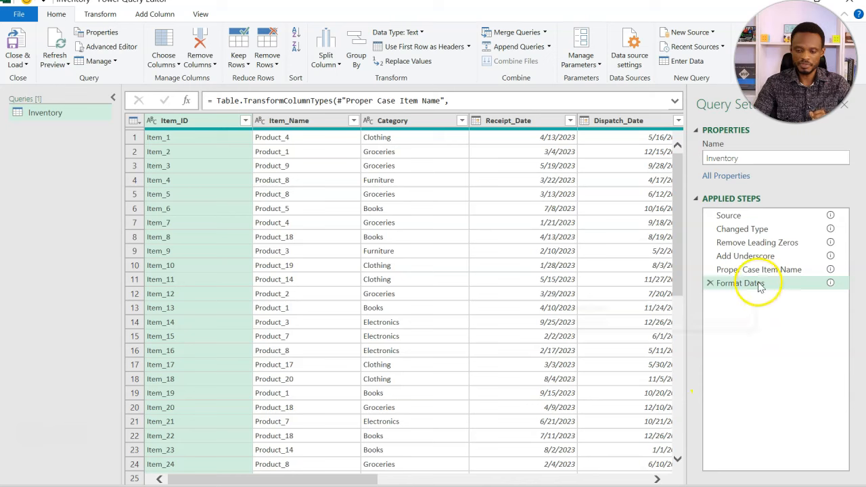
mouse_move(741, 228)
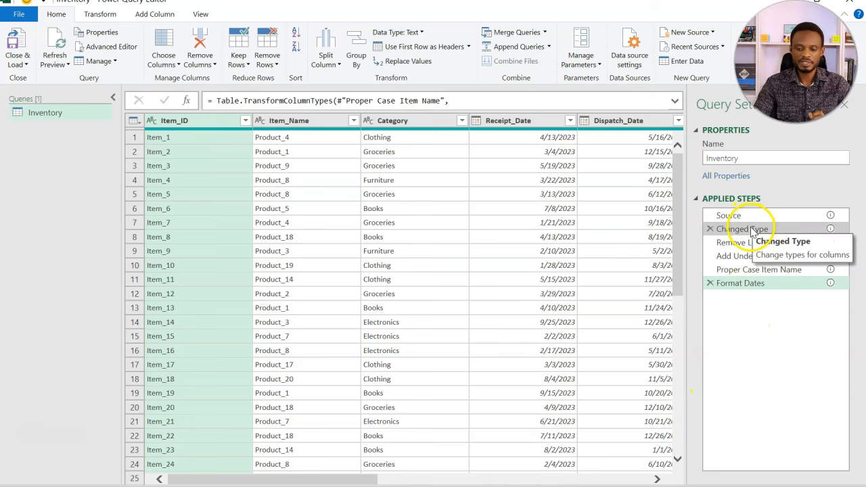
click(747, 229)
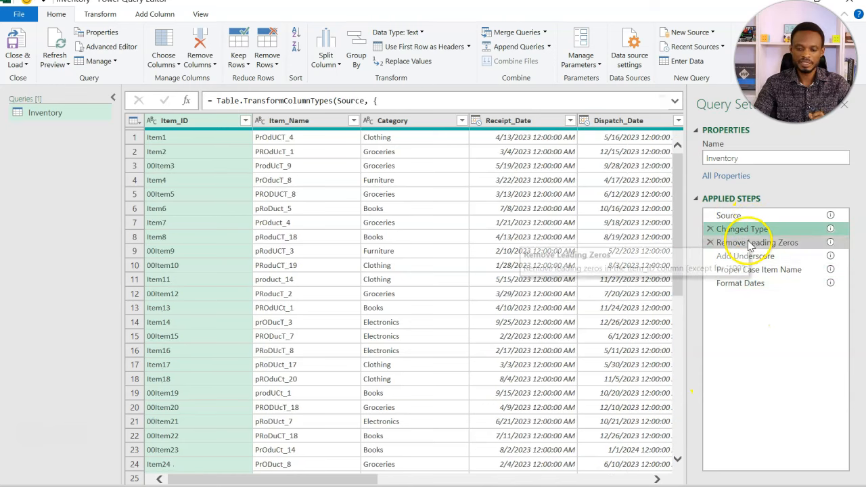
click(758, 242)
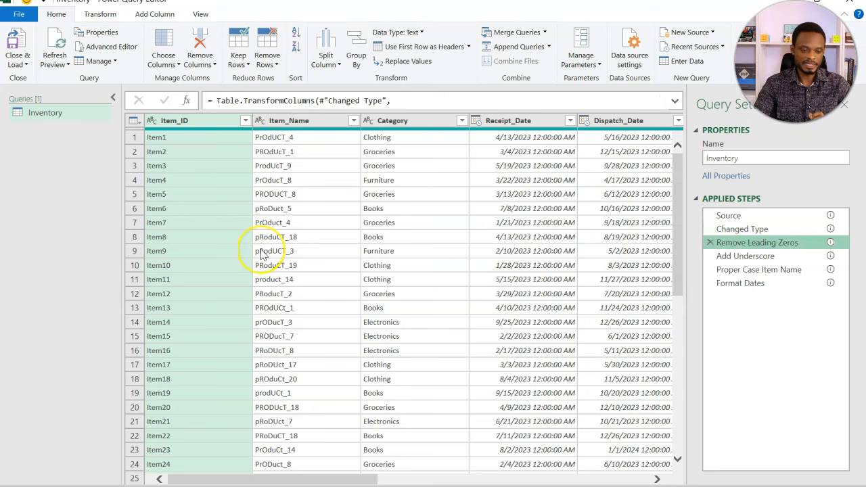
mouse_move(223, 287)
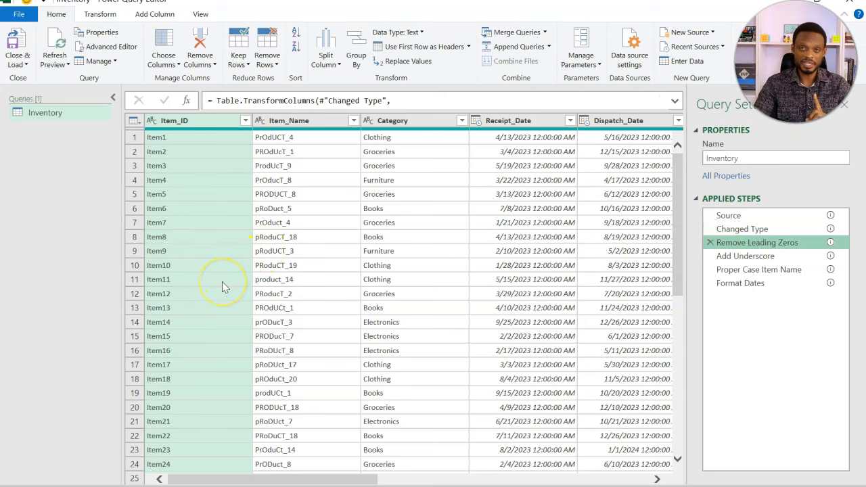
scroll(down, 3)
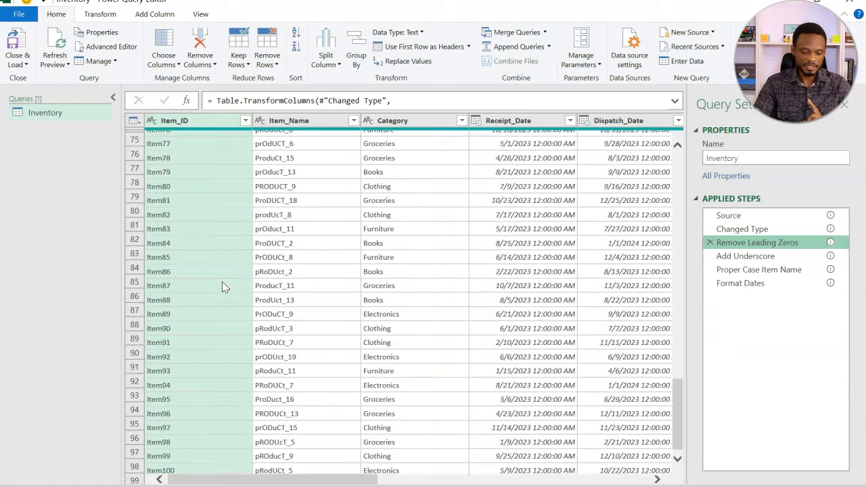
scroll(down, 3)
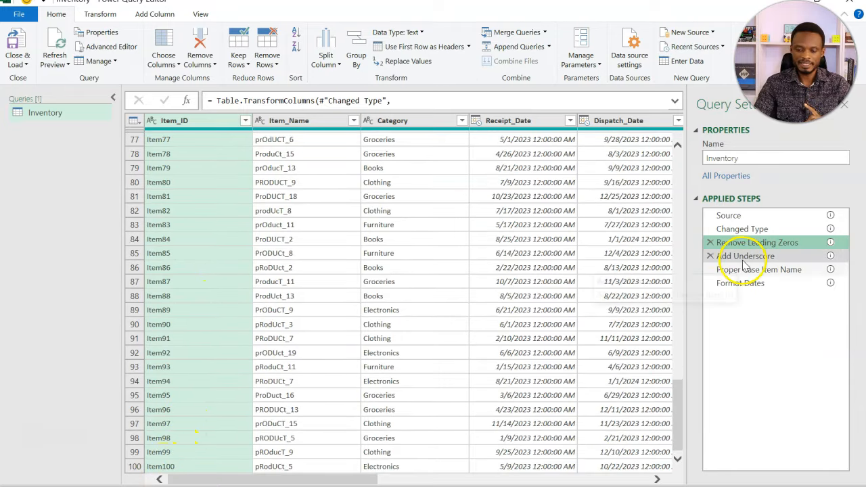
click(744, 255)
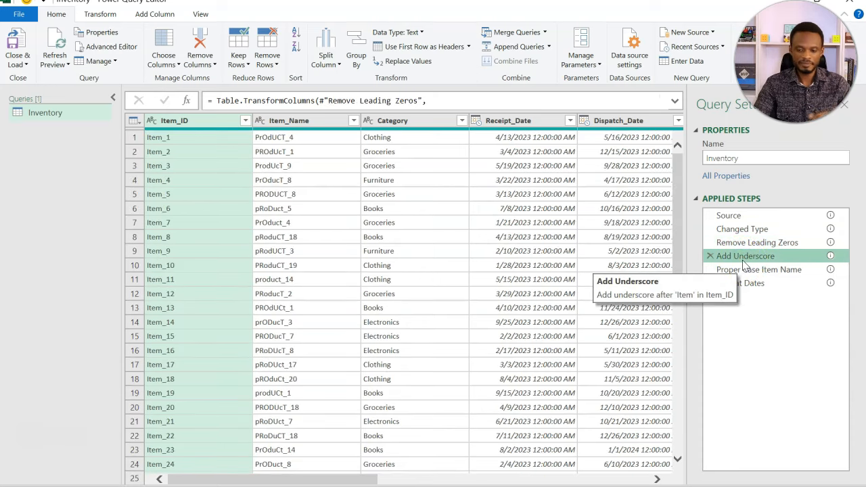
click(757, 269)
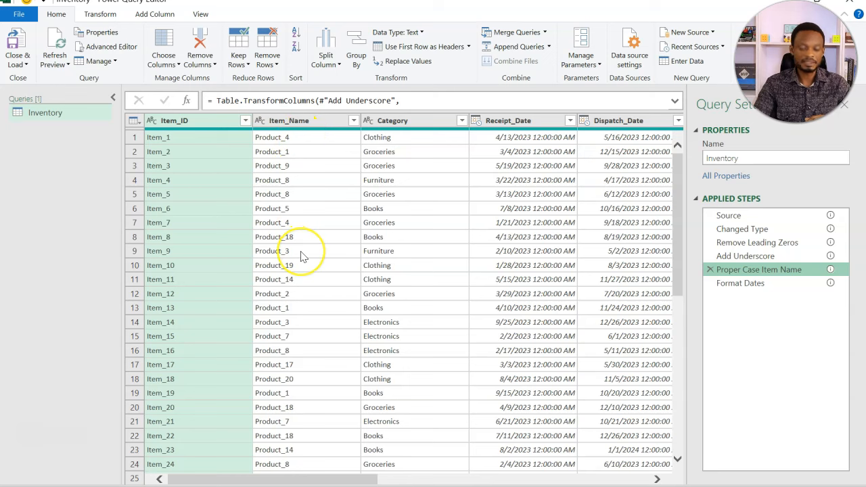
mouse_move(652, 243)
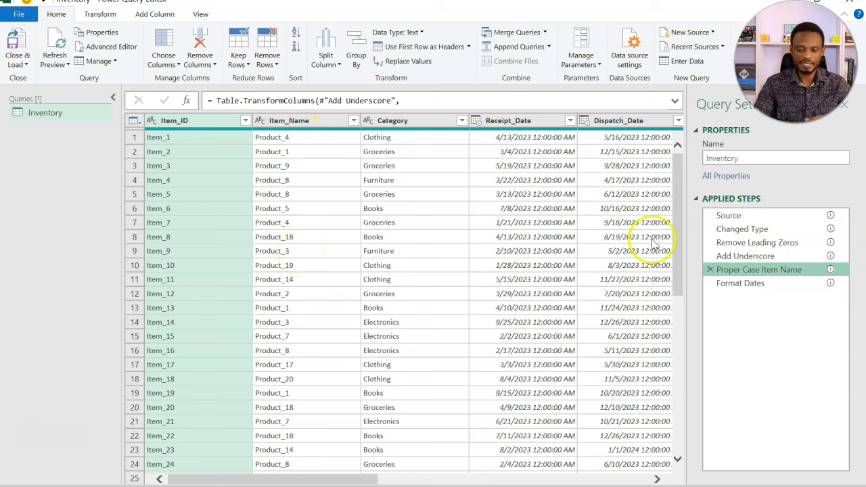
click(739, 283)
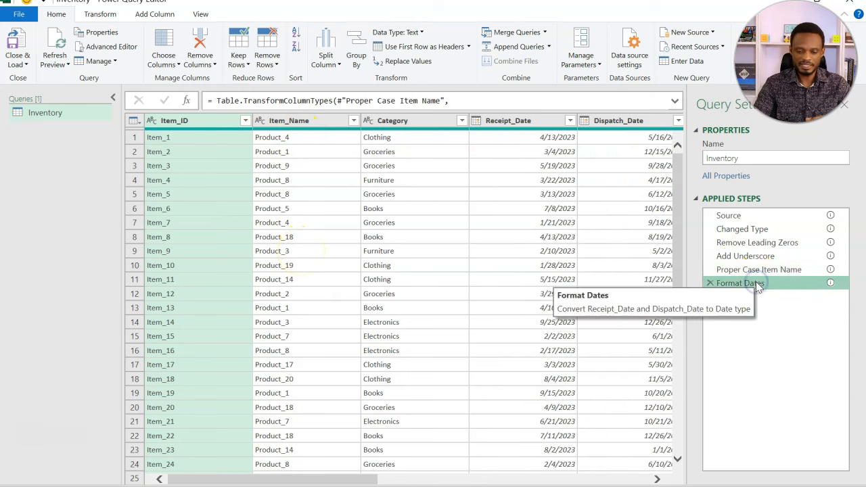